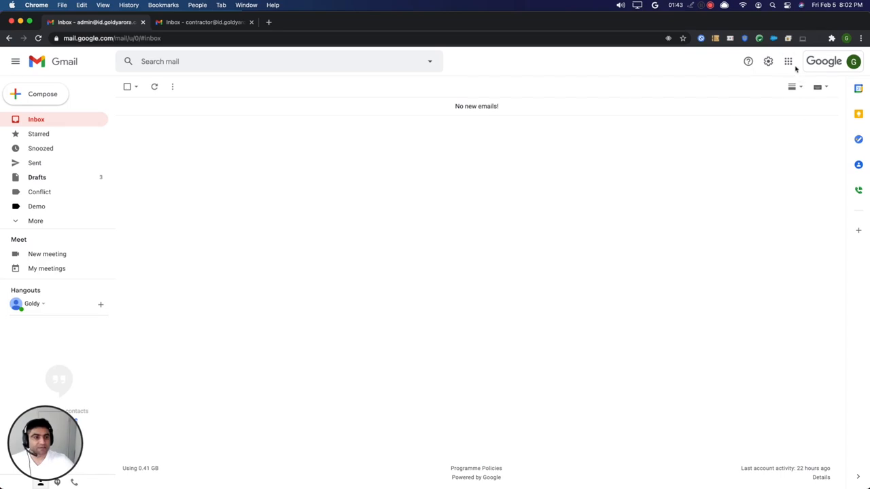
Step: From Gmail, reach the Admin console and navigate to the Gmail service settings
click(204, 22)
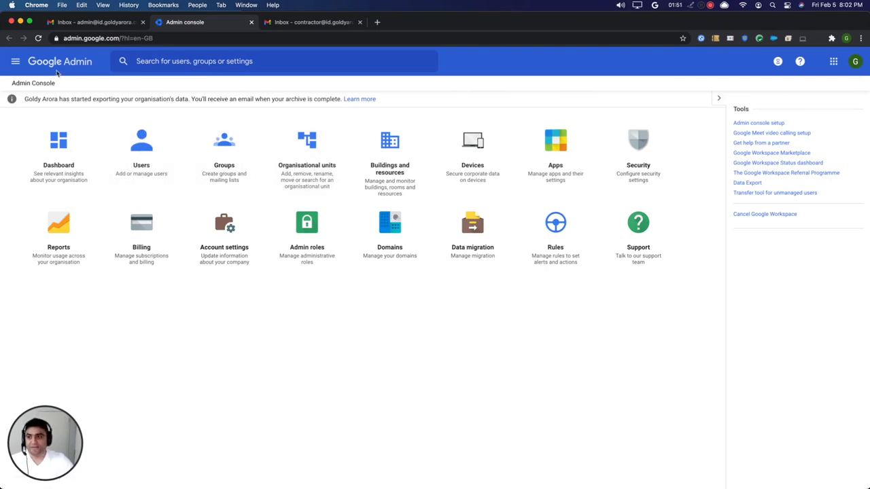
click(15, 62)
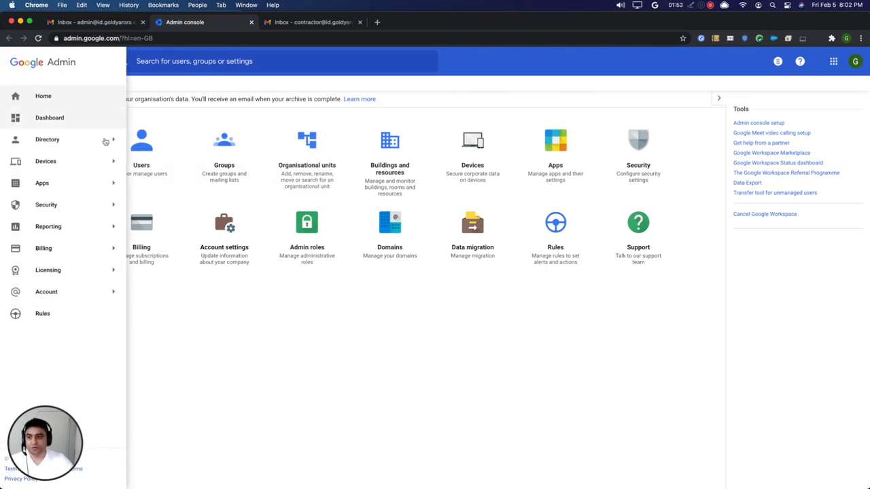
click(40, 182)
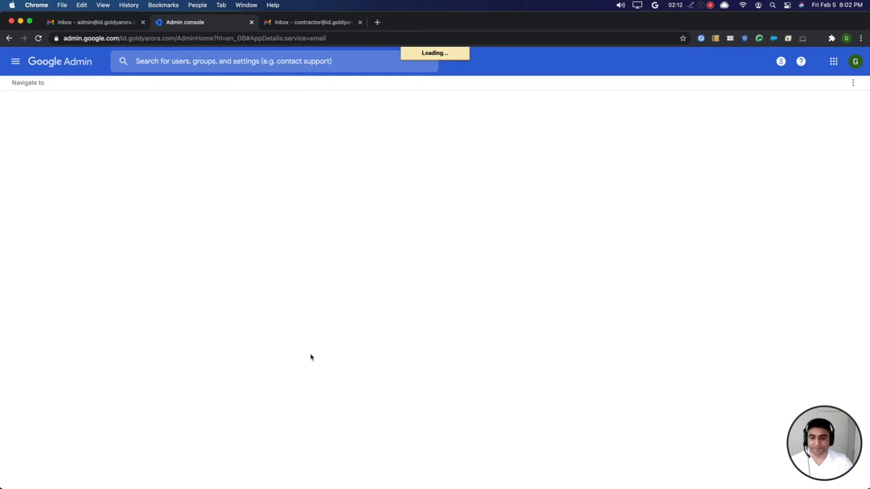
mouse_move(274, 408)
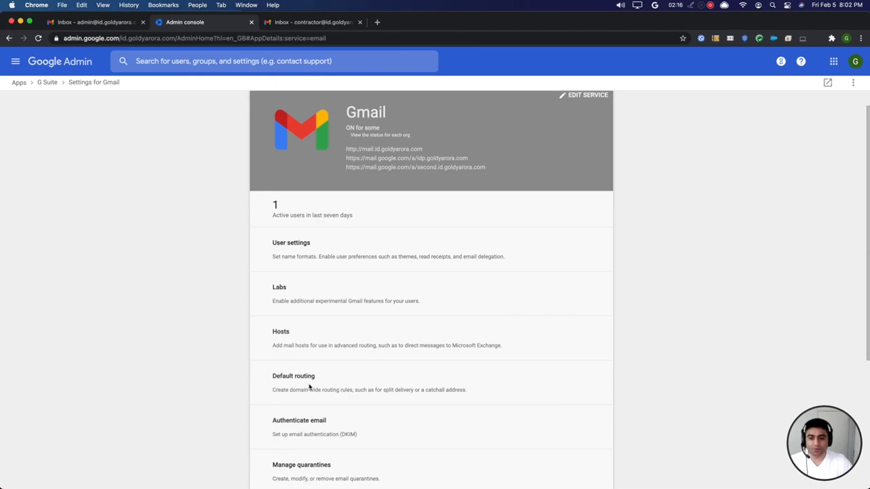
Step: Show Gmail's default routing rules and begin adding another rule
click(294, 375)
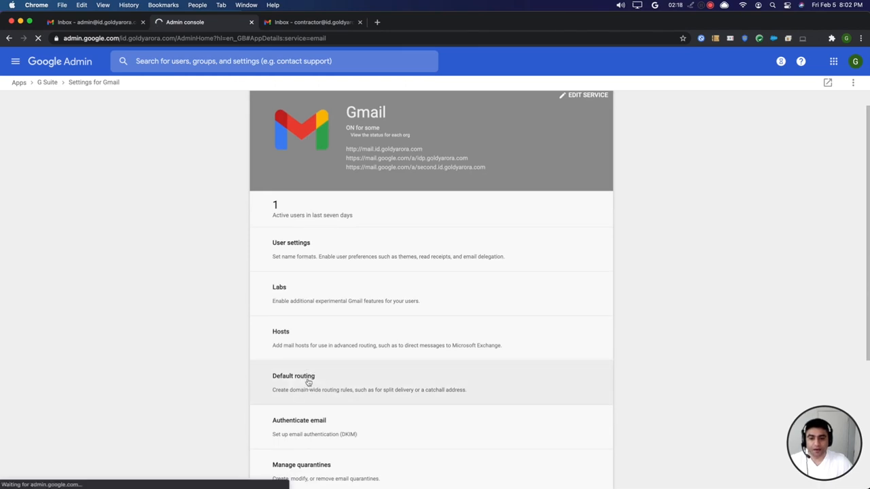
click(294, 375)
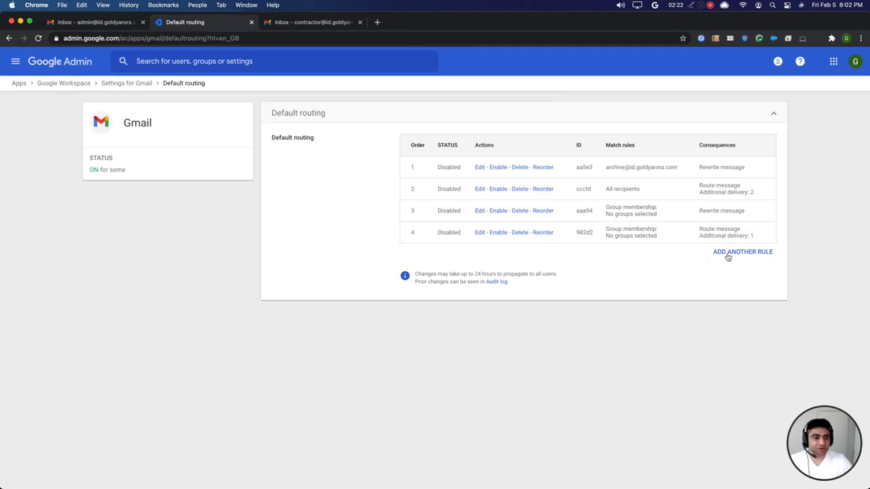
click(742, 251)
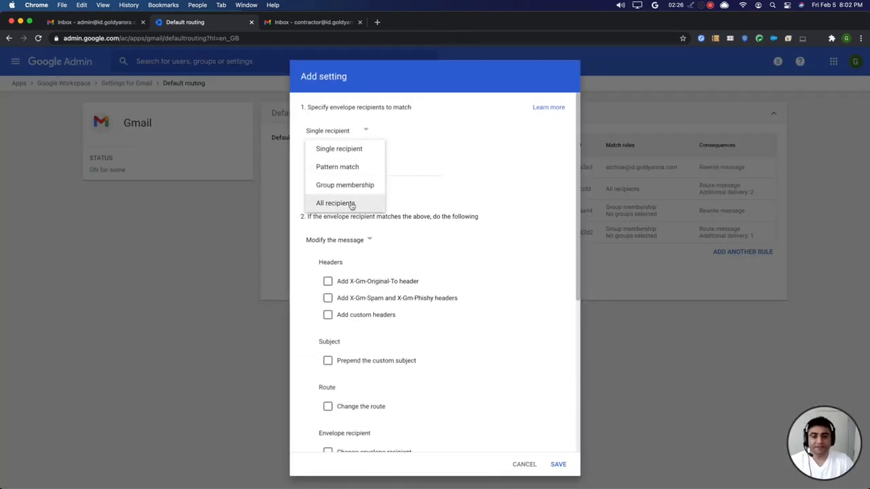
Step: Match all recipients and prepend the custom subject prefix [Catch All Email]
click(334, 203)
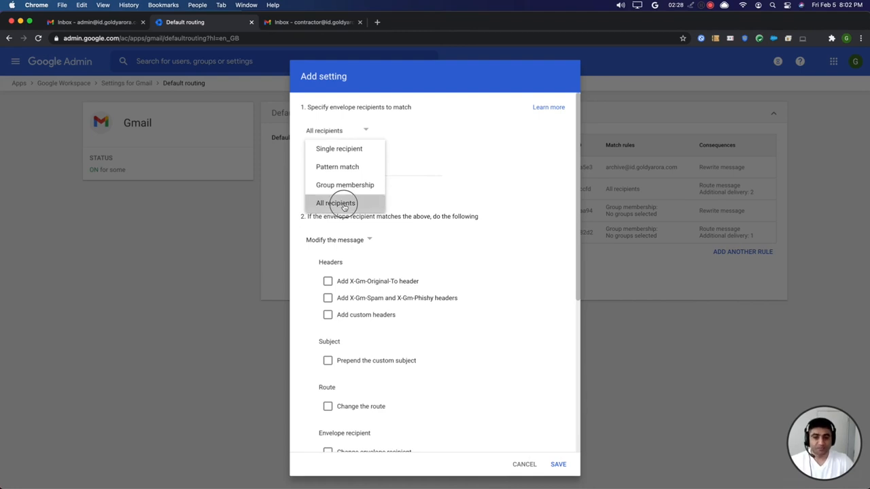
click(334, 203)
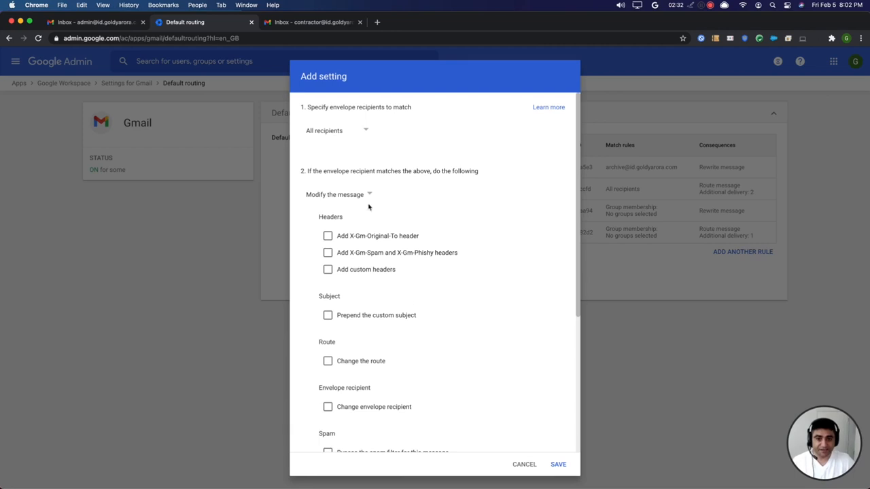
scroll(down, 3)
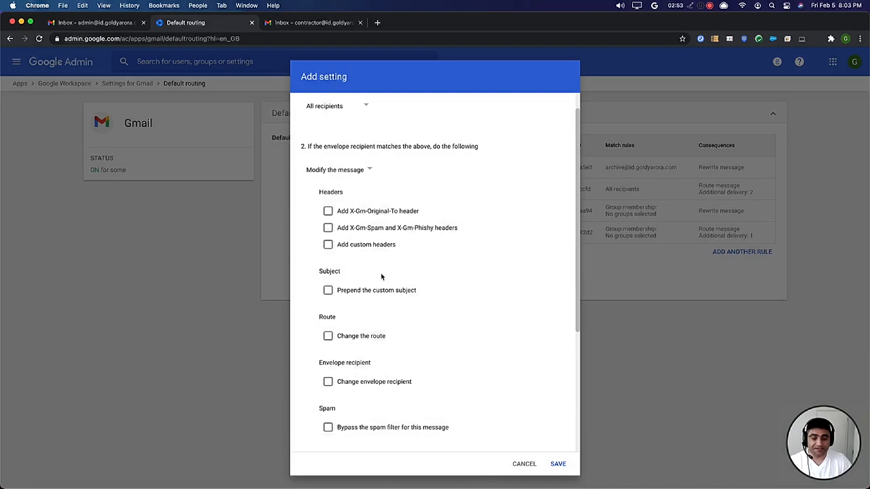
click(328, 291)
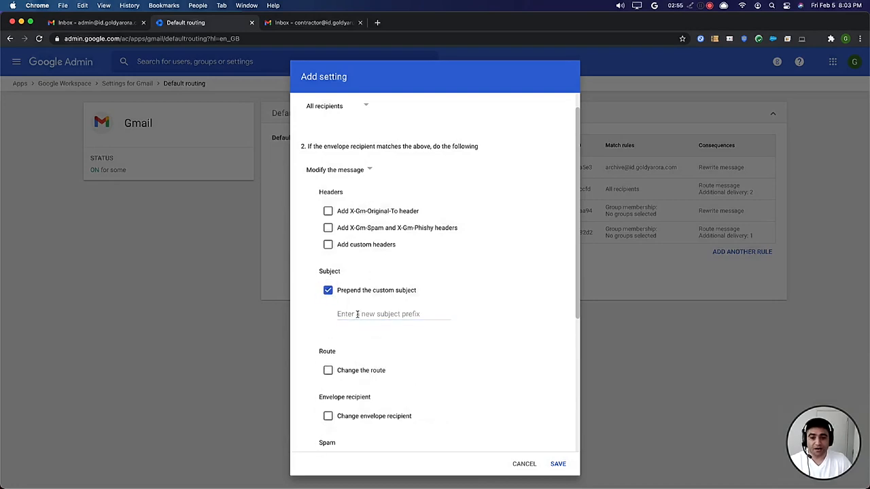
click(393, 313)
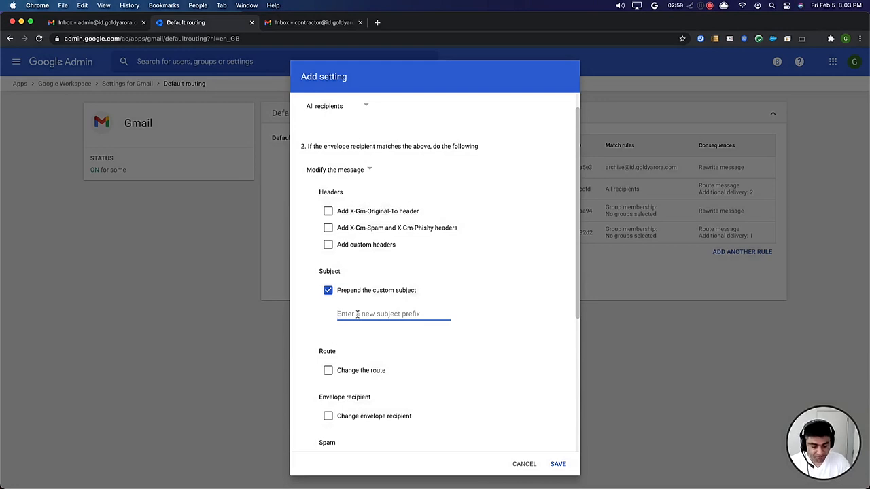
click(393, 312)
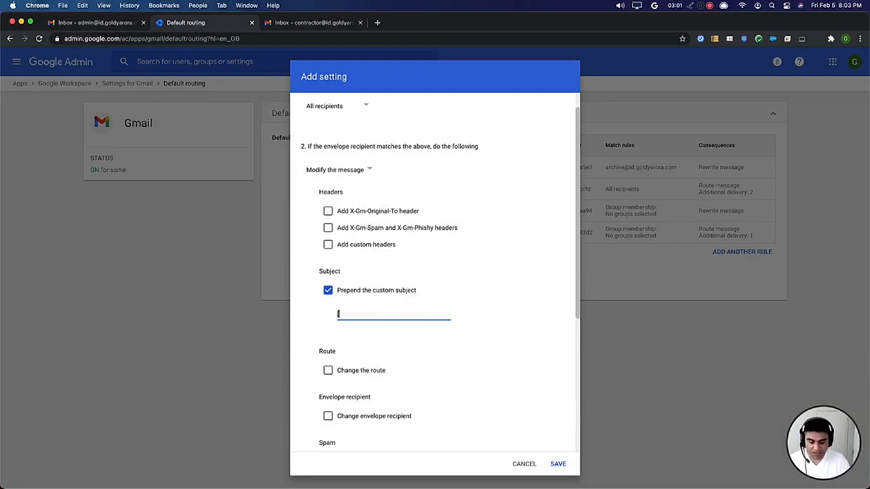
text([Catch All)
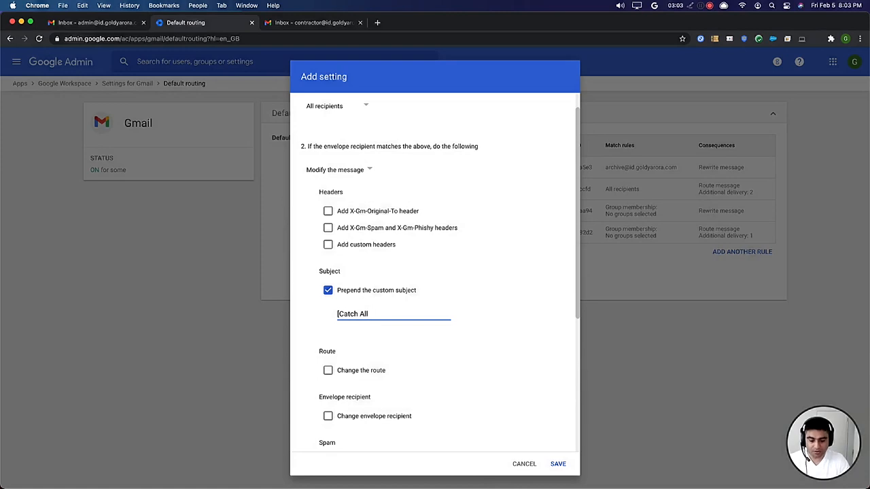
text(Email)
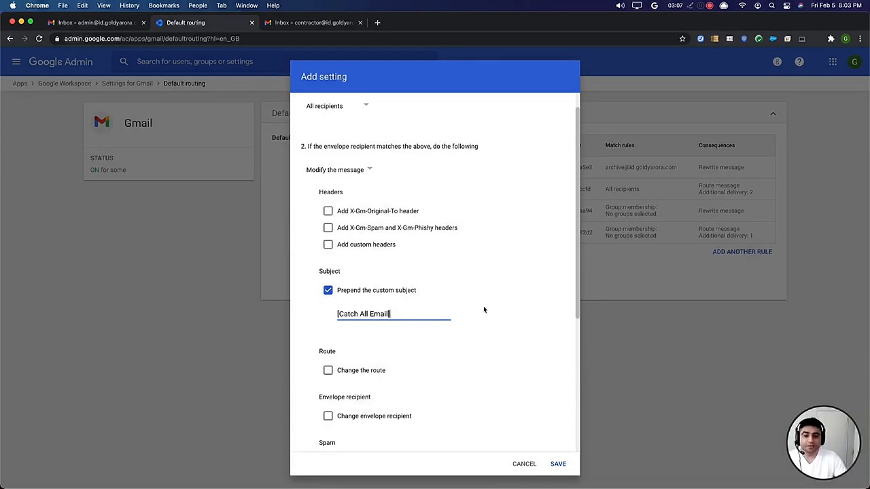
scroll(down, 3)
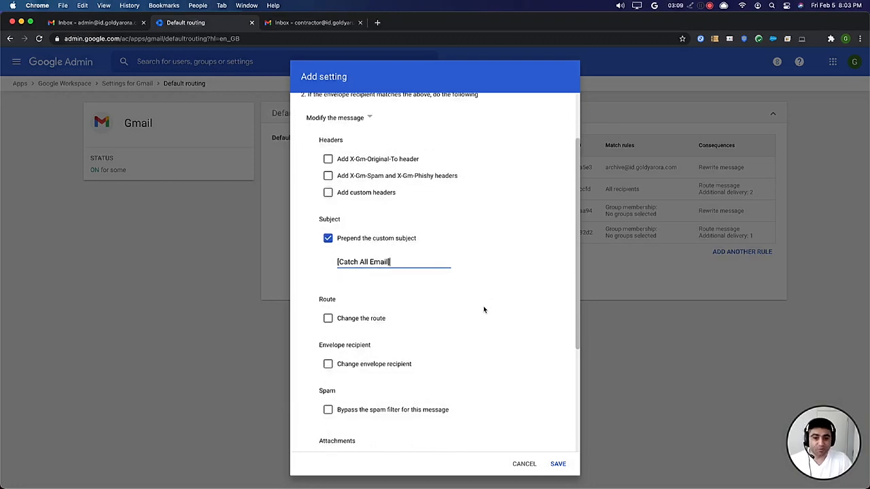
scroll(down, 3)
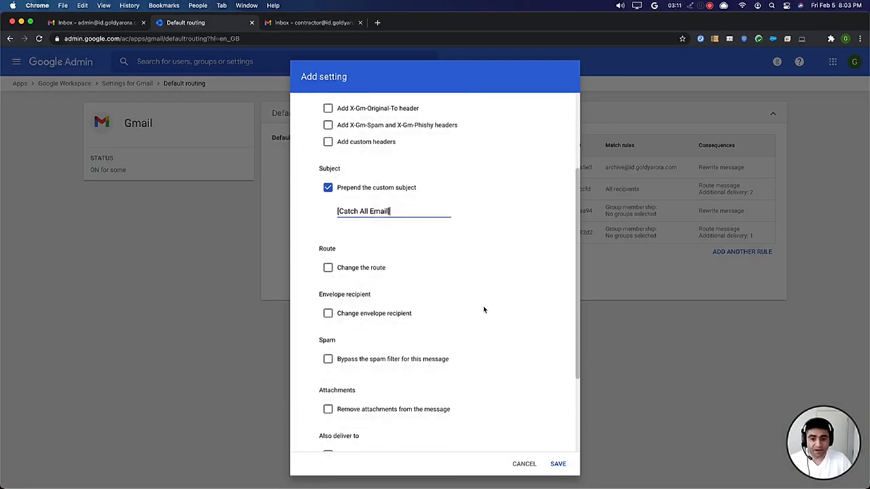
scroll(down, 3)
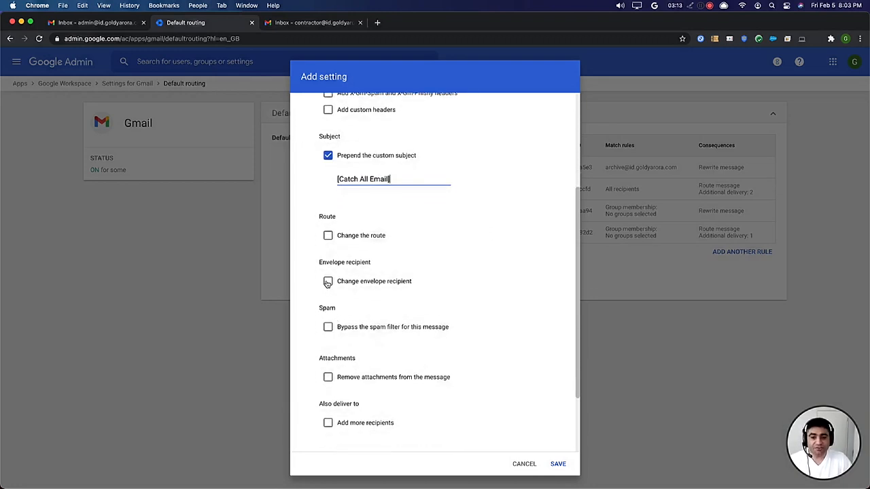
click(328, 280)
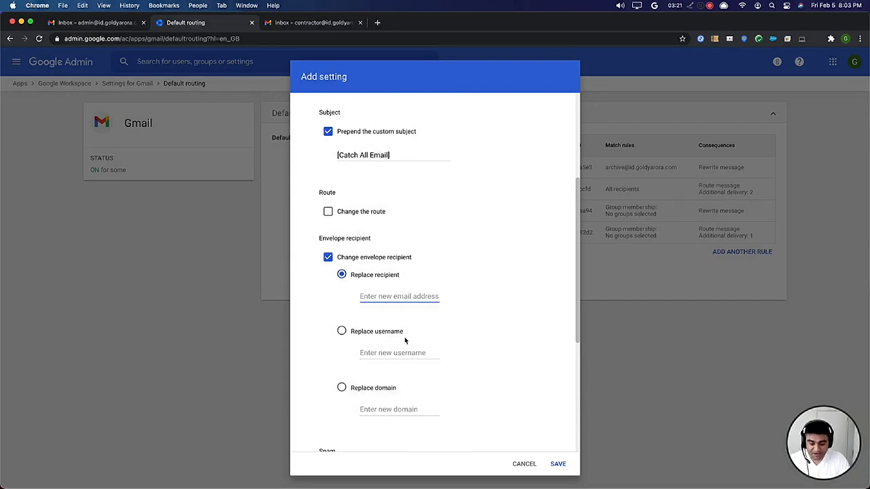
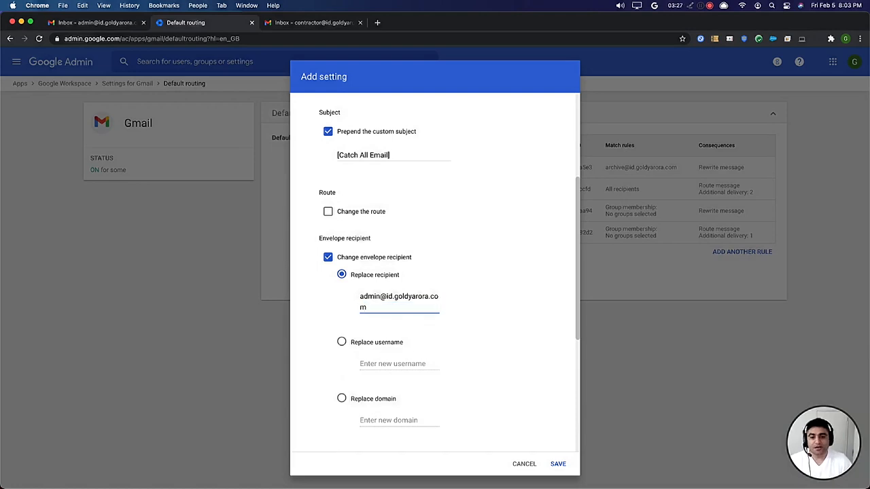
scroll(down, 3)
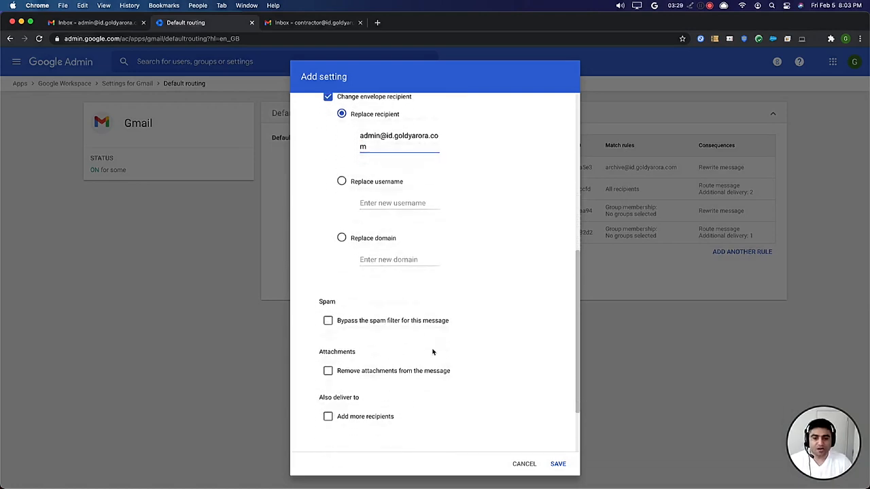
scroll(down, 3)
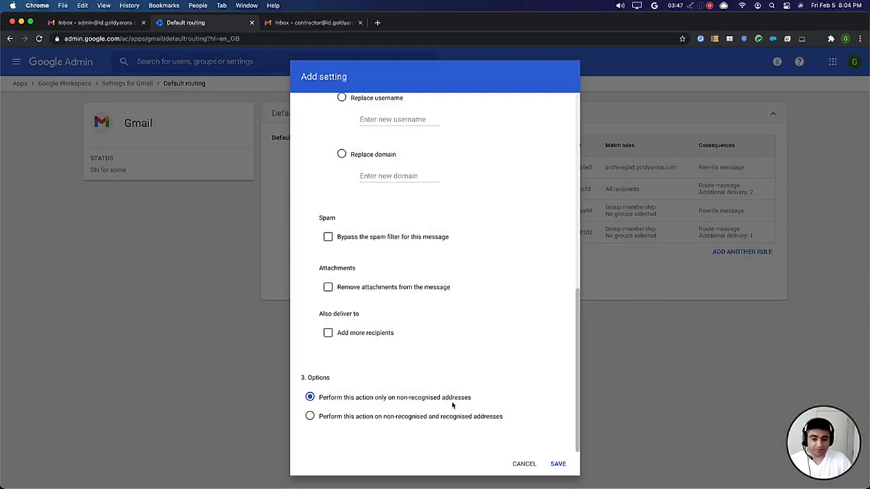
mouse_move(397, 401)
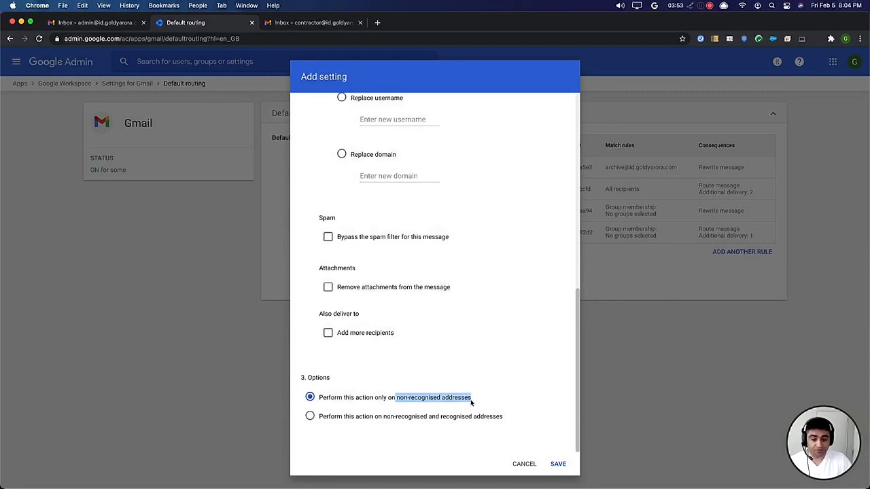
Step: Scroll back up the rule dialog to review the subject prefix and admin recipient
scroll(up, 3)
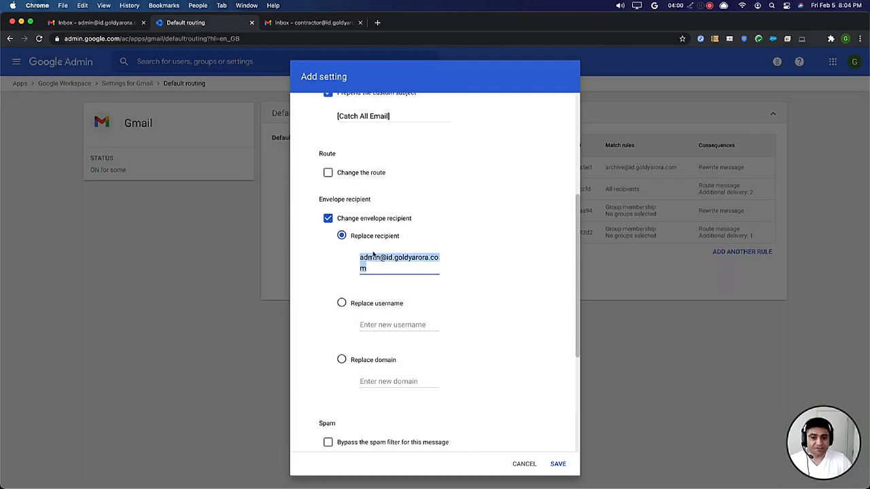
scroll(up, 3)
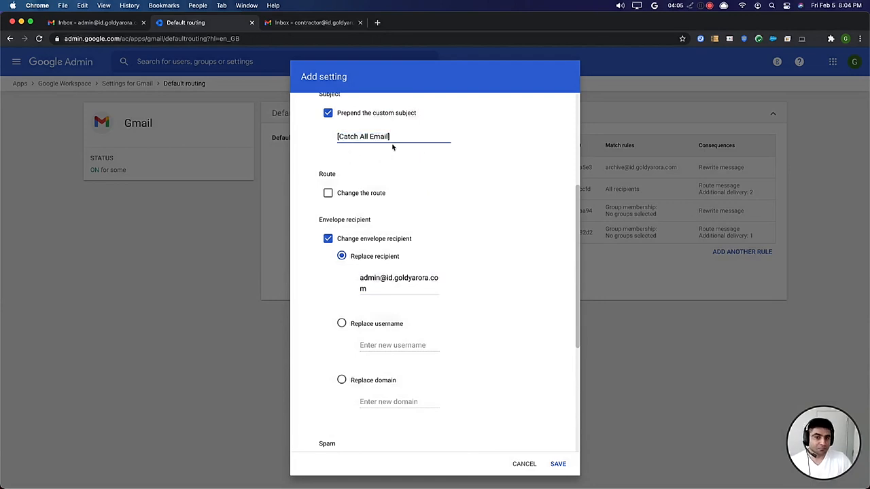
mouse_move(393, 163)
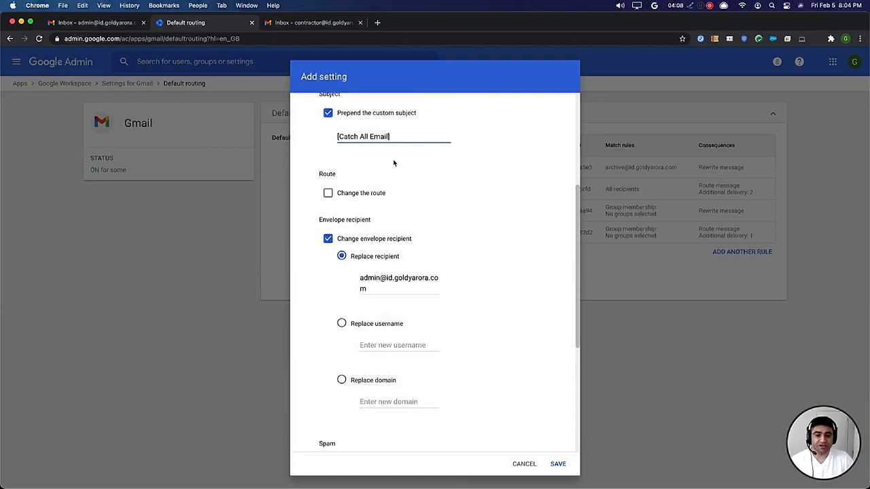
mouse_move(380, 335)
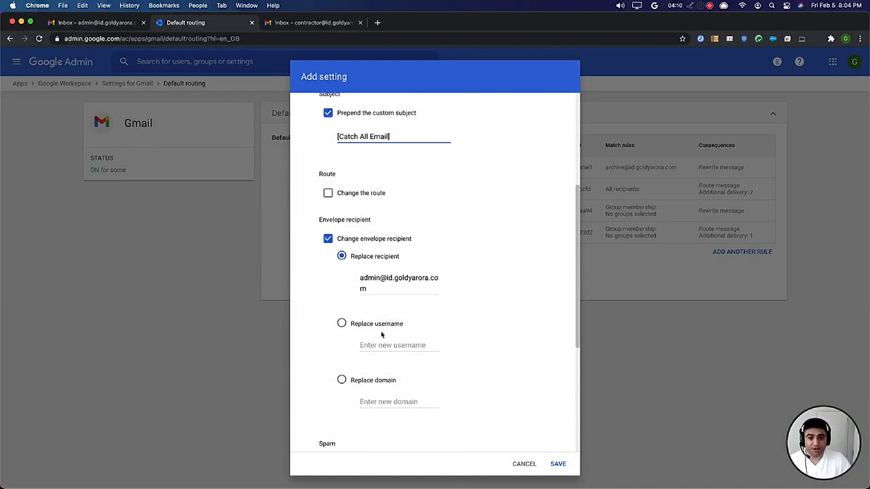
Step: From the contractor inbox, send 'test email' to the made-up address dkdkdkdk in the company domain
click(313, 22)
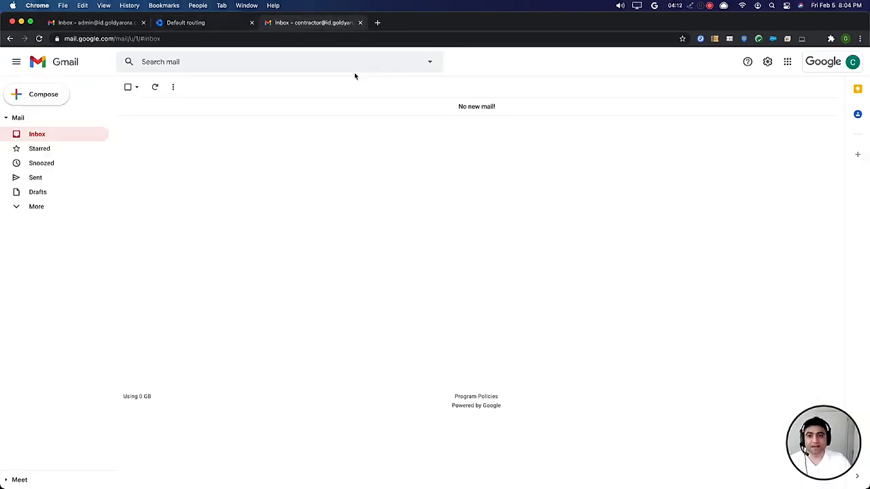
click(852, 62)
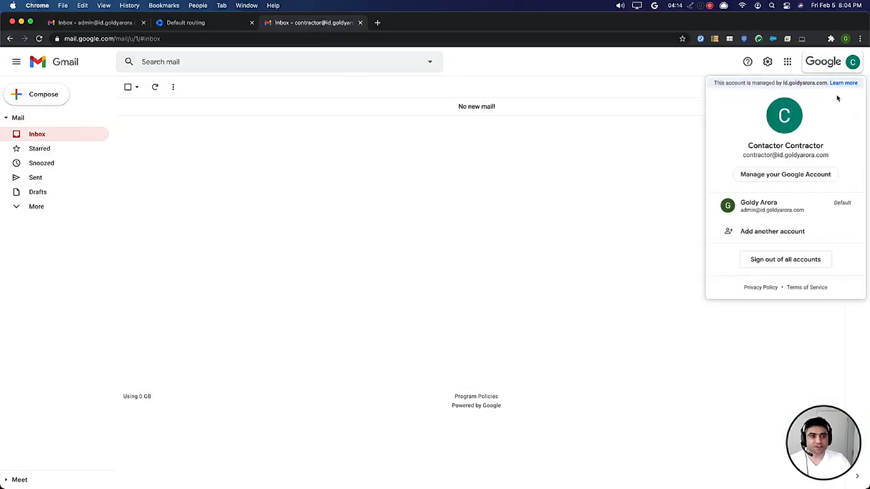
click(370, 182)
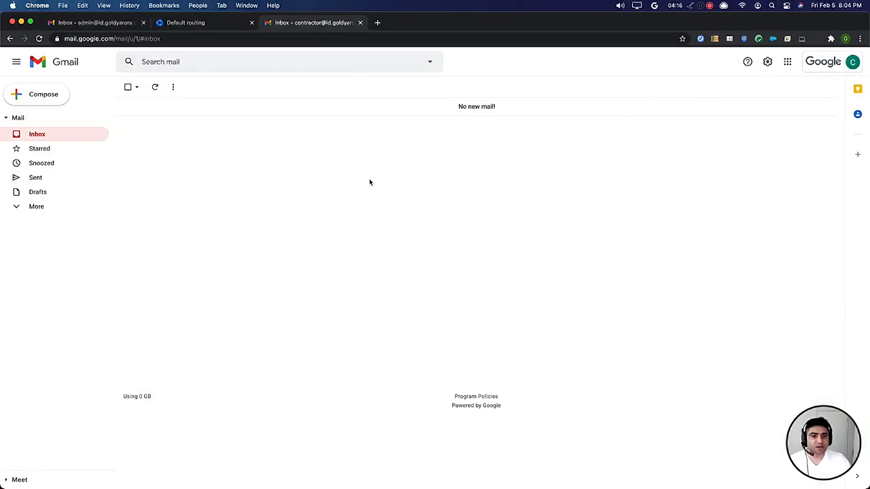
click(44, 94)
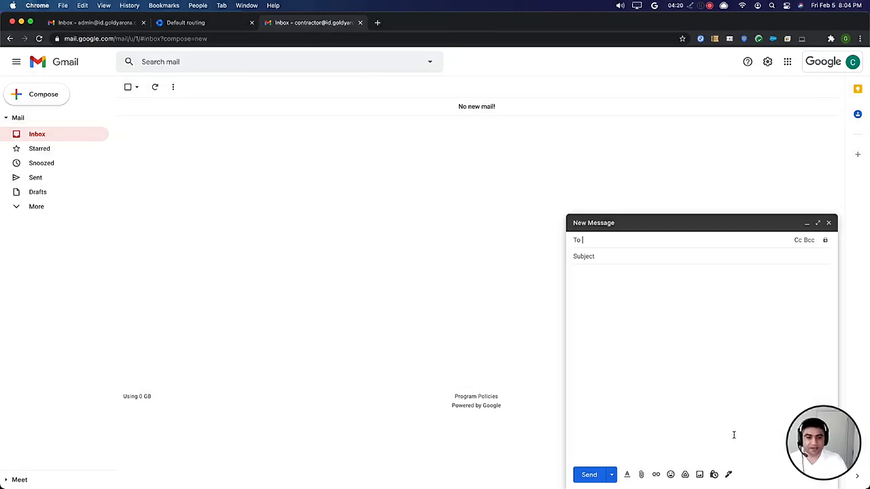
text(dkdkdkdk)
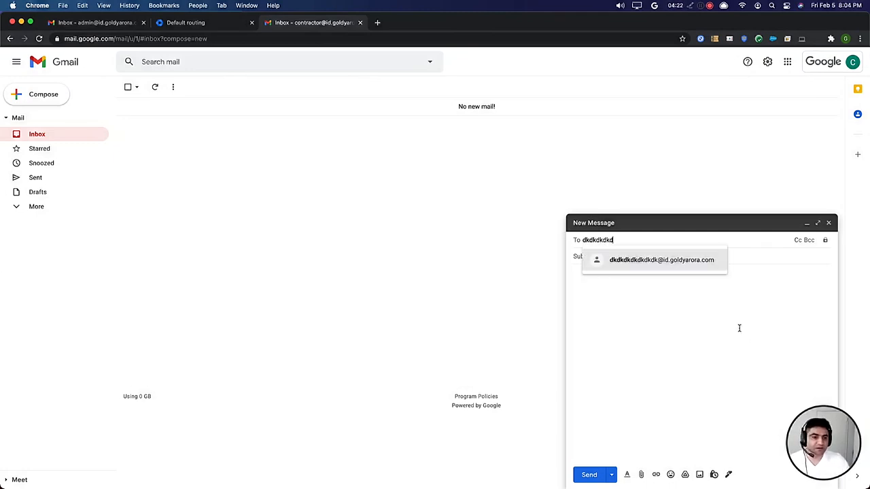
click(661, 260)
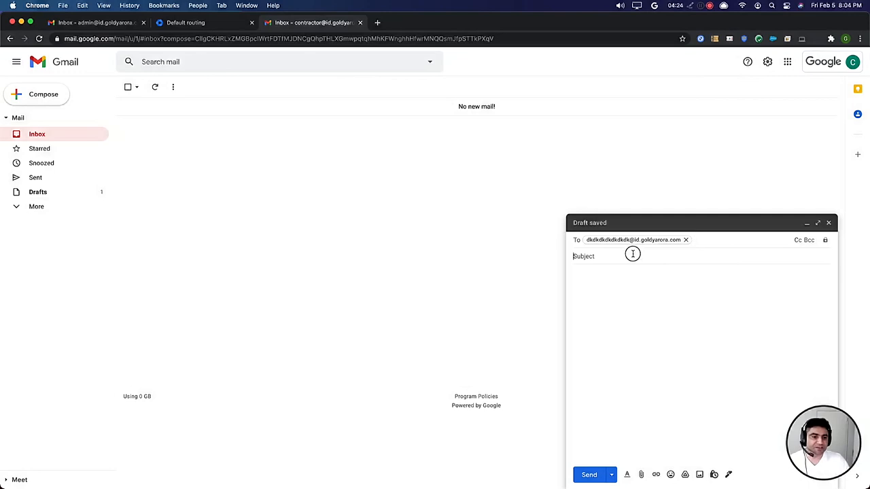
text(test email)
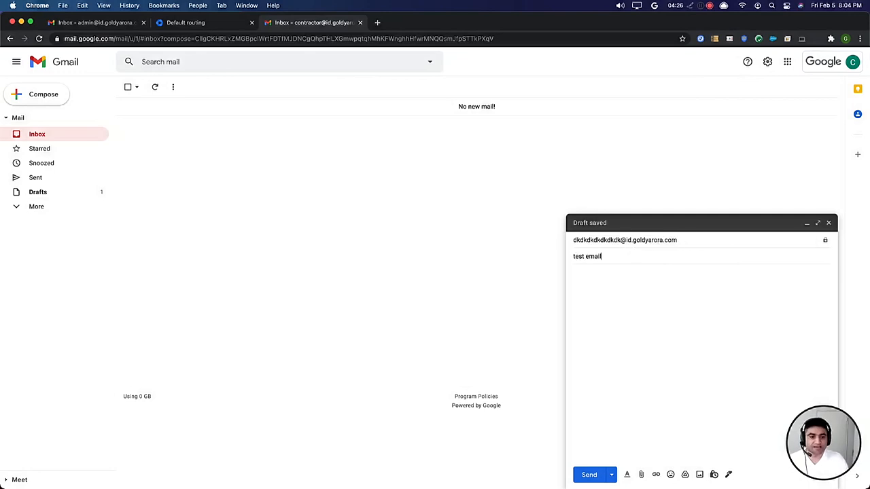
click(588, 474)
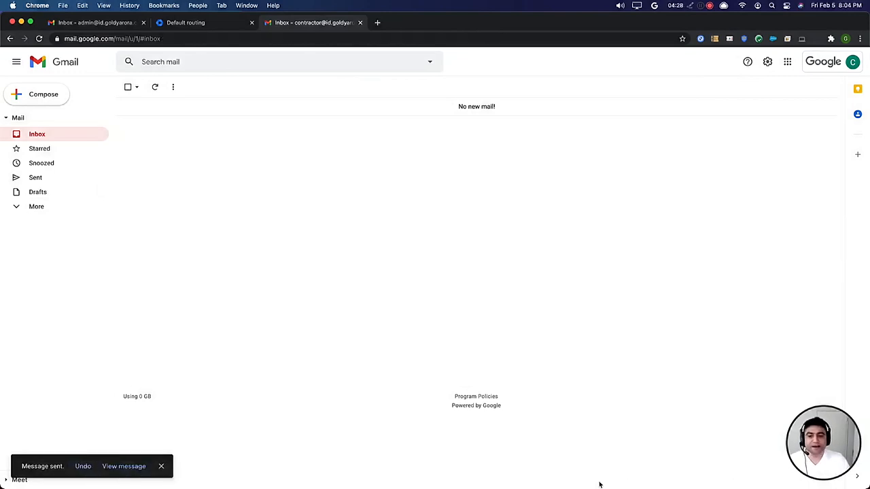
mouse_move(456, 319)
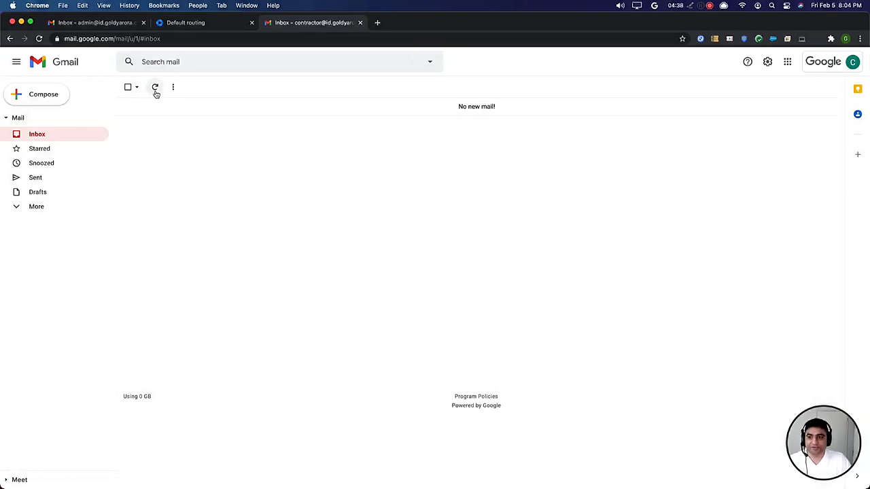
Step: Refresh the inbox and view the 'Address not found' bounce message
click(155, 87)
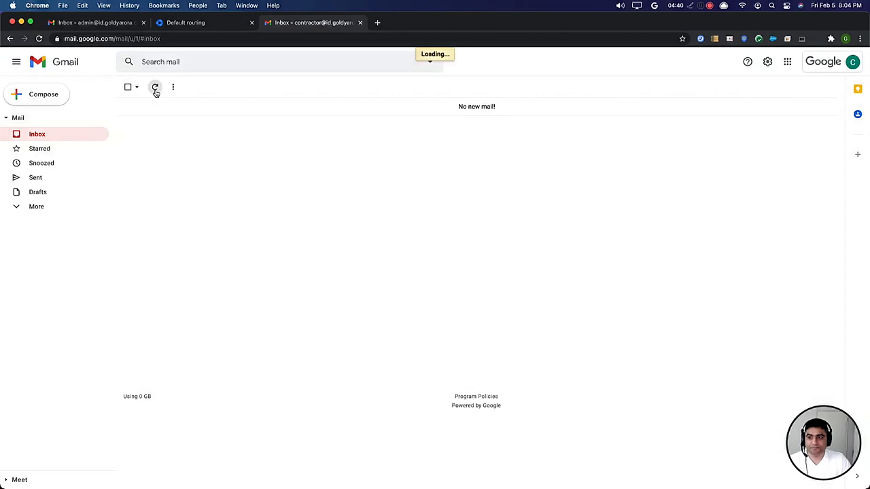
click(155, 87)
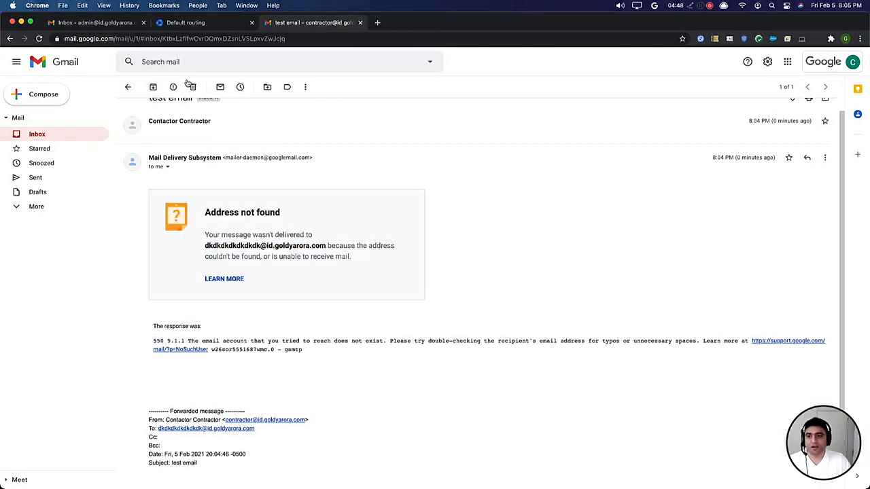
Step: Save the catch-all rule, reorder it to position 1, and switch to the admin inbox
click(185, 22)
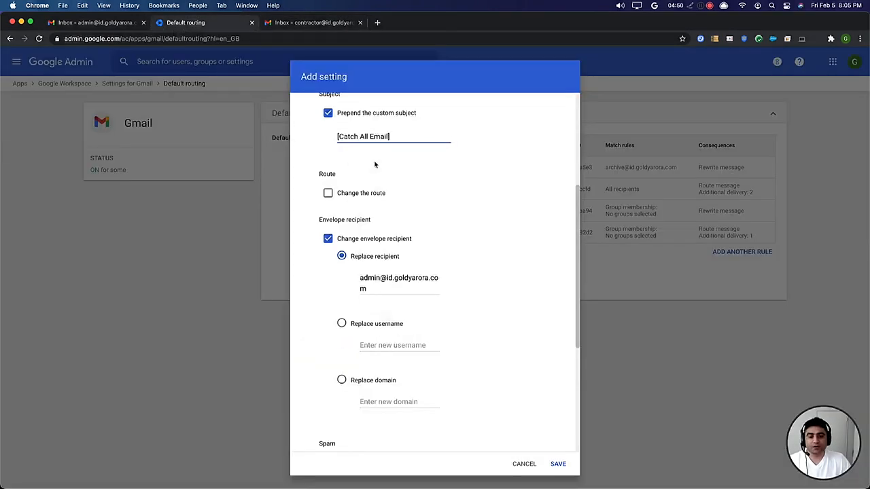
scroll(down, 3)
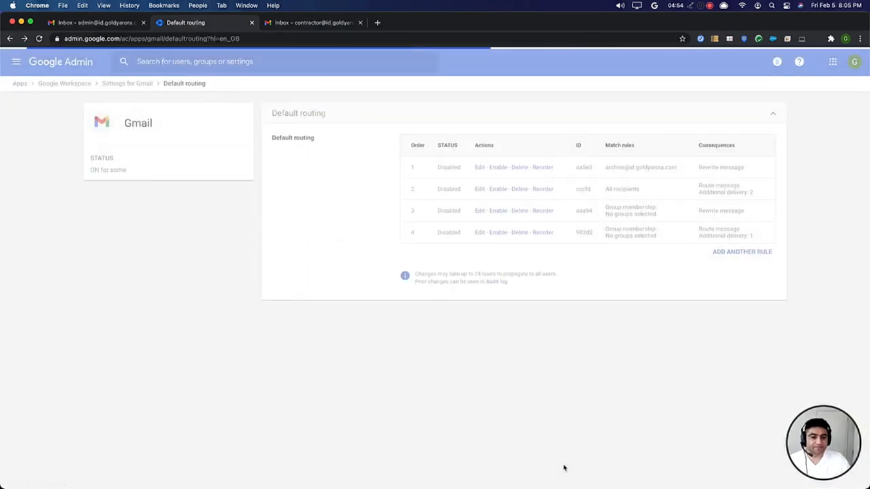
mouse_move(549, 394)
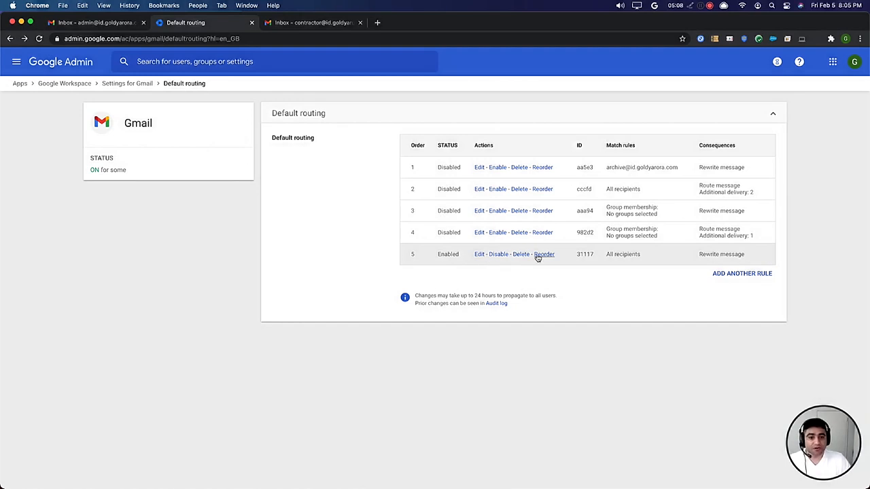
click(544, 254)
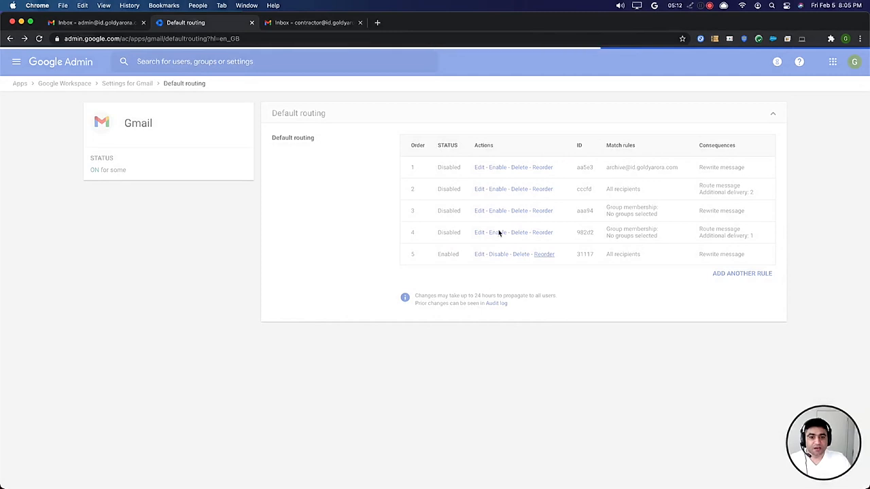
mouse_move(457, 177)
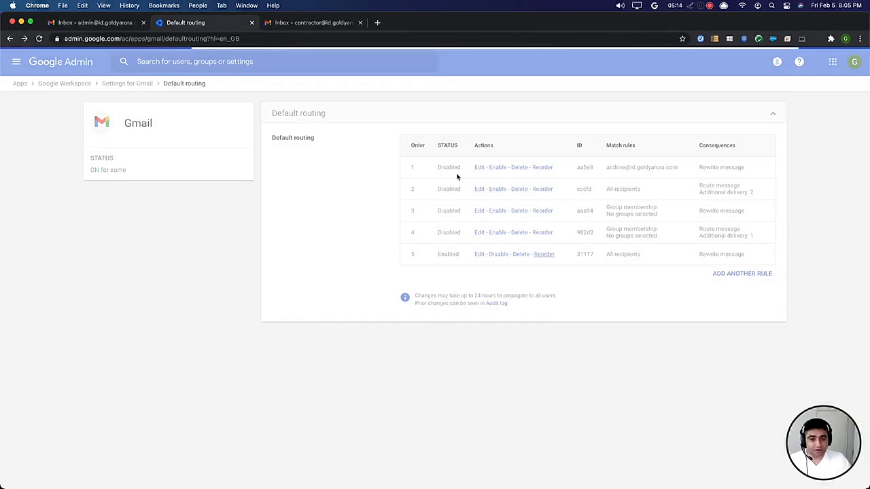
mouse_move(437, 176)
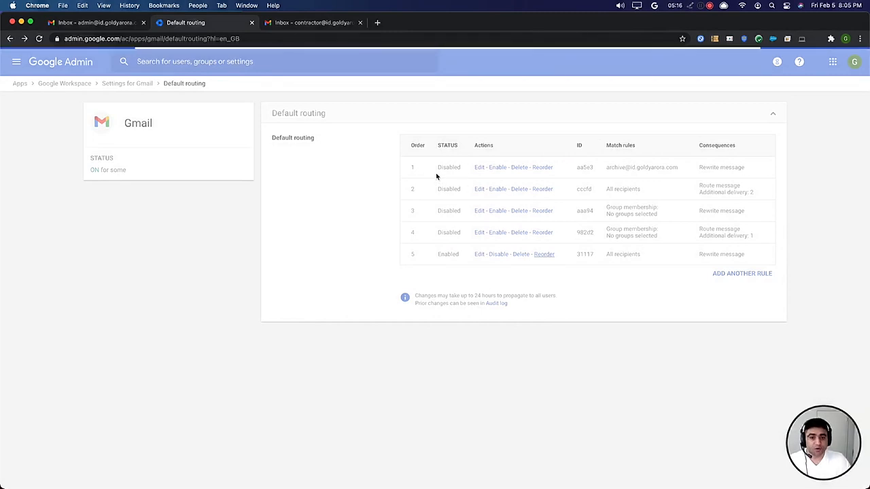
click(544, 254)
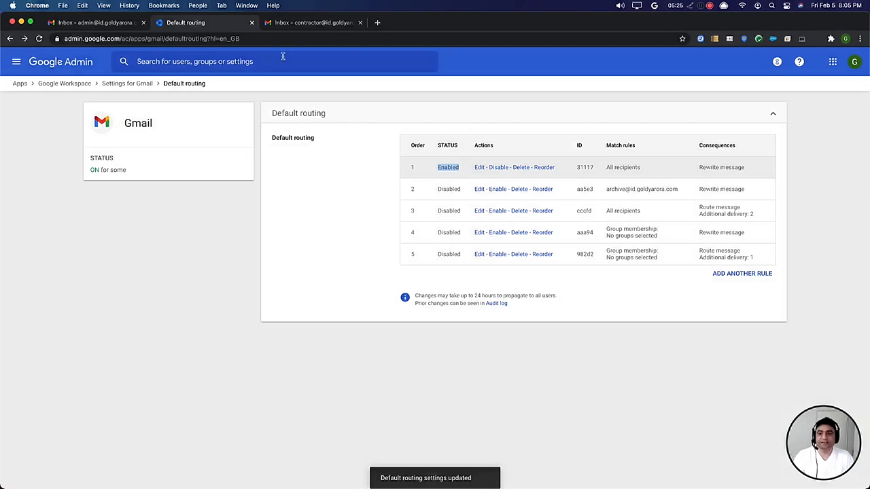
click(95, 21)
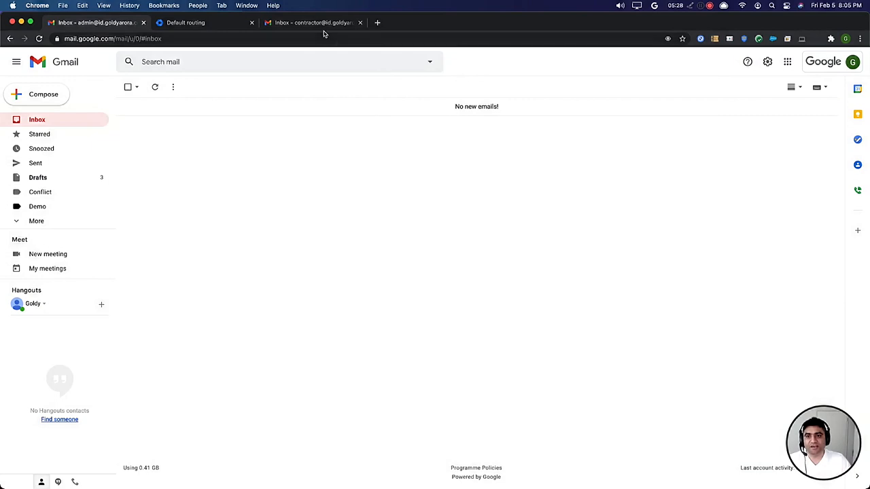
click(44, 94)
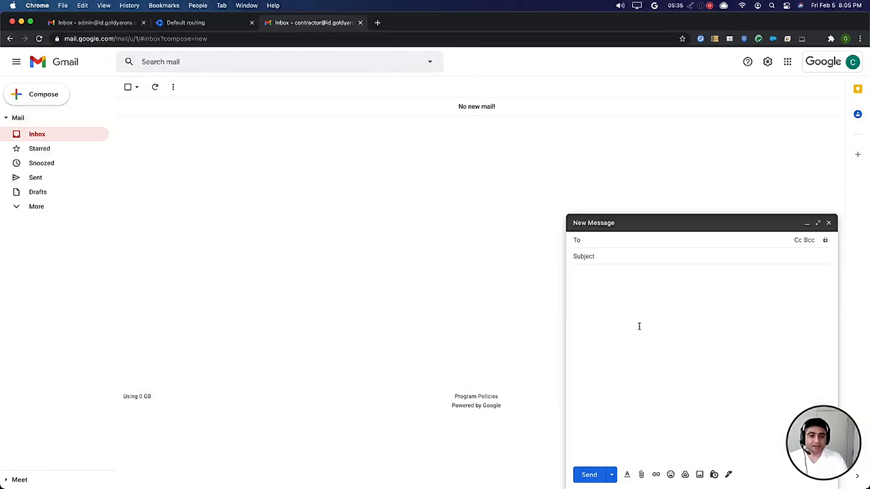
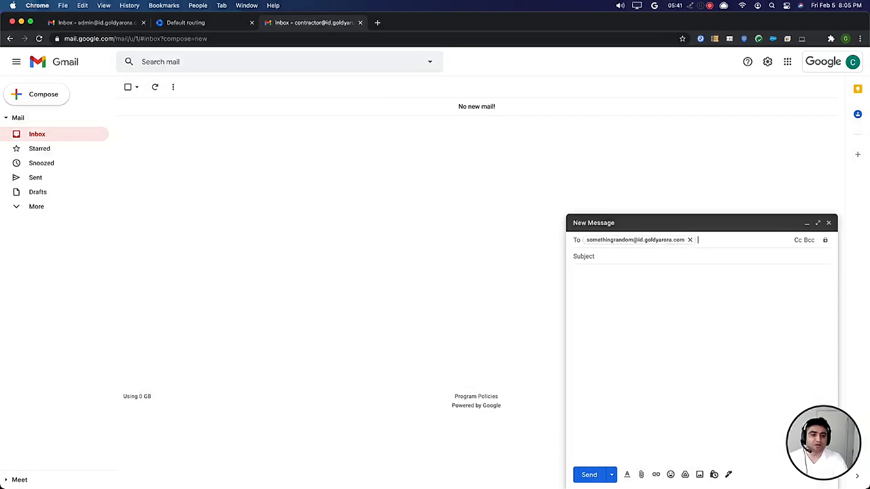
text(2nd est)
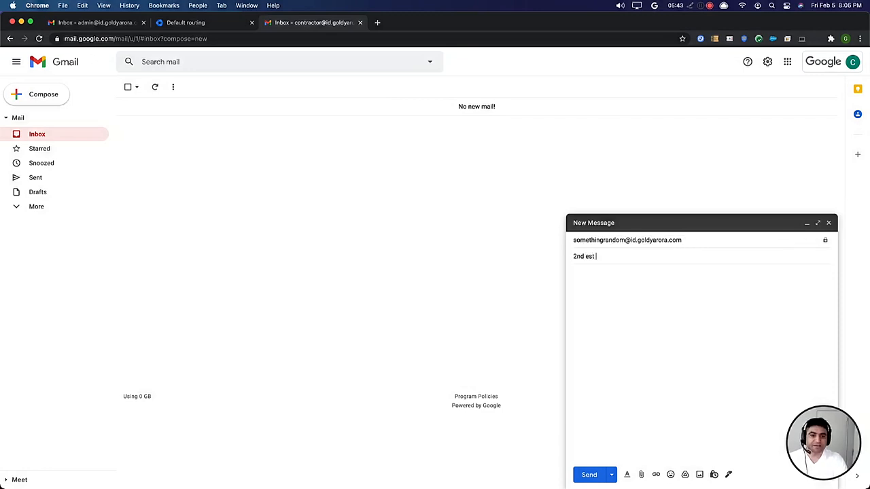
text(t)
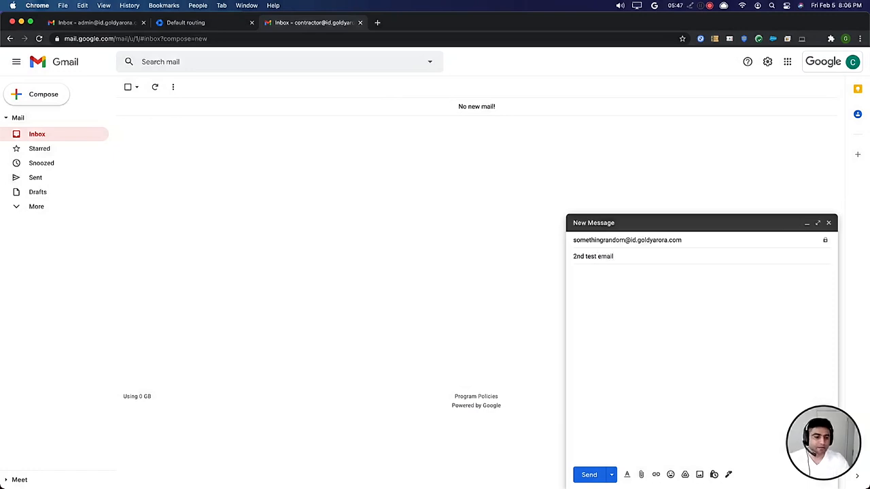
click(588, 474)
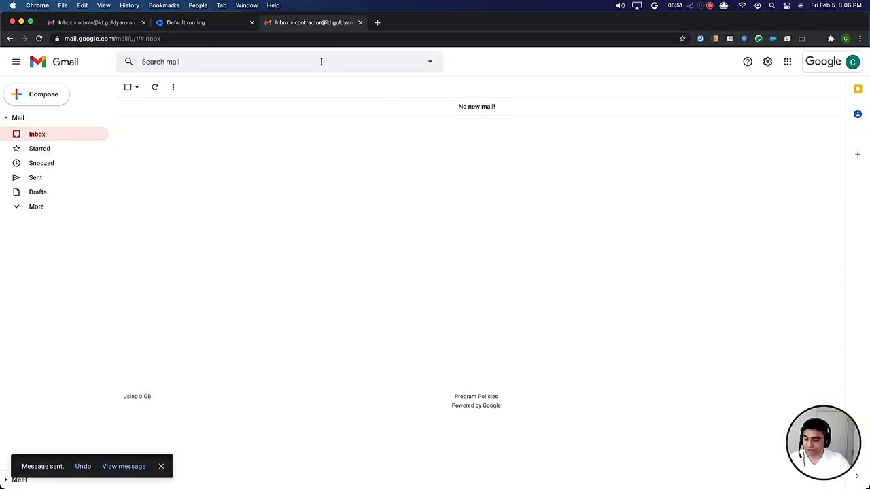
mouse_move(236, 62)
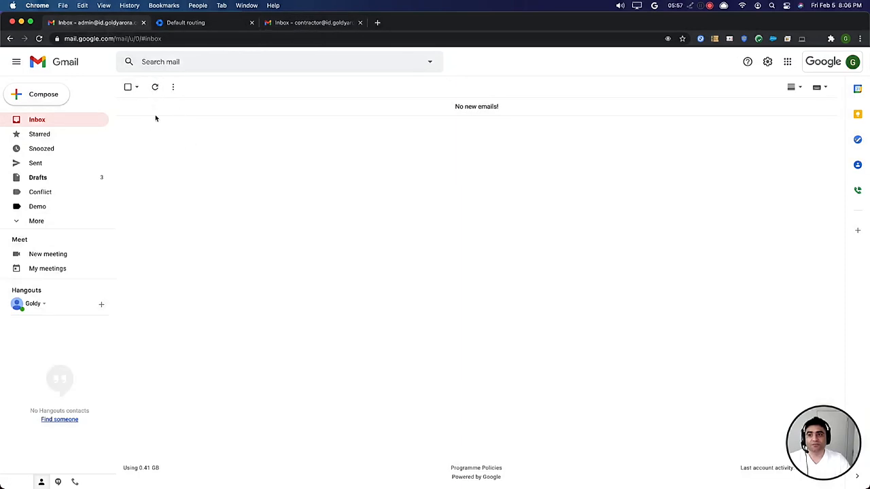
mouse_move(170, 32)
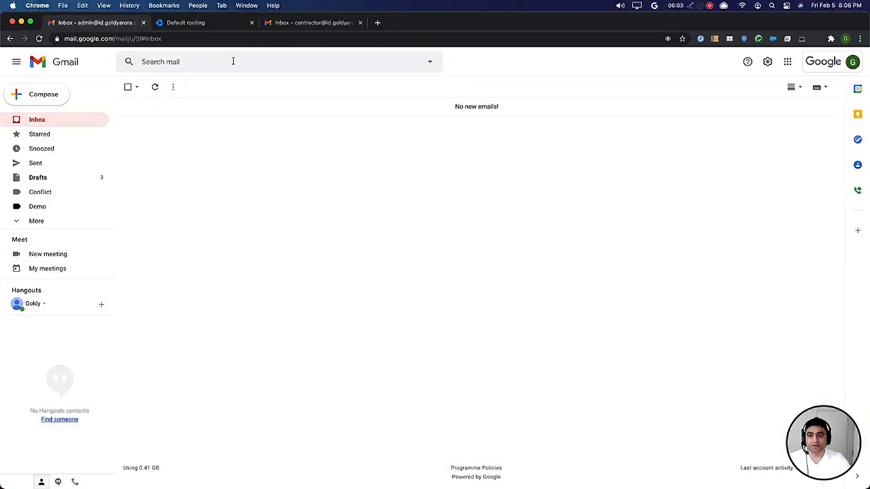
Step: Check the arrived email's made-up recipient address and copy its [Catch All Email] subject prefix
click(312, 21)
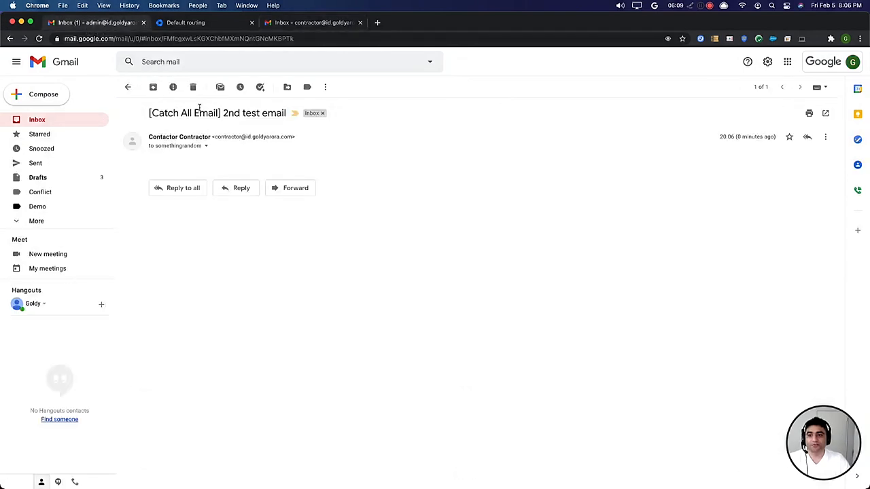
click(206, 145)
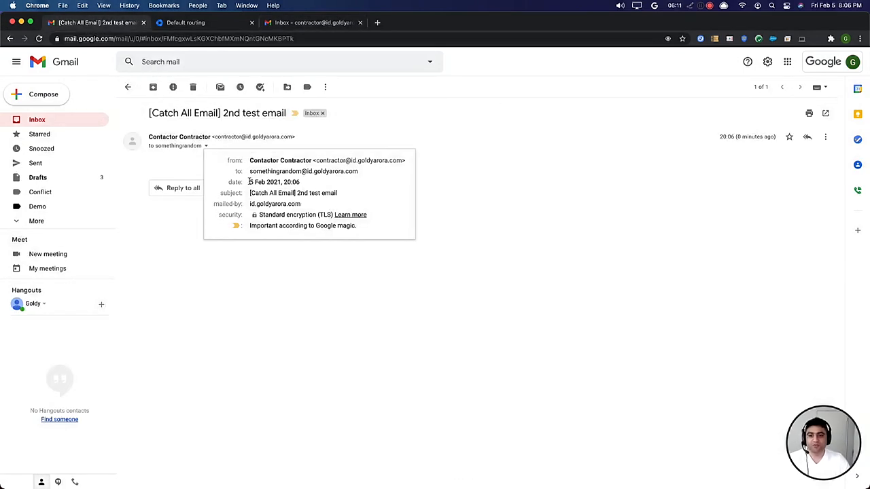
double_click(304, 172)
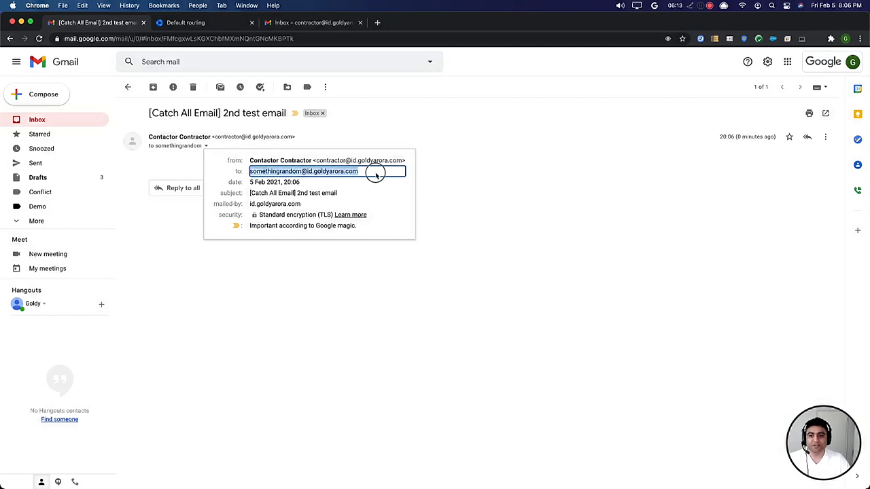
mouse_move(185, 166)
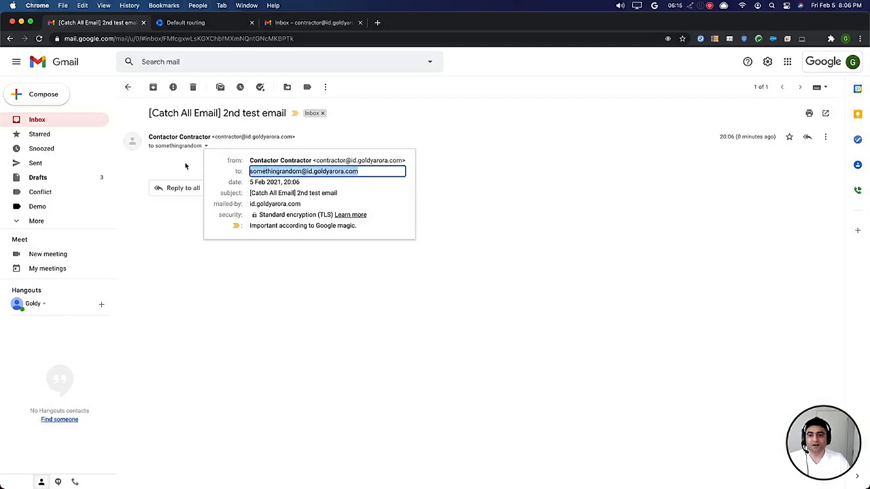
click(206, 146)
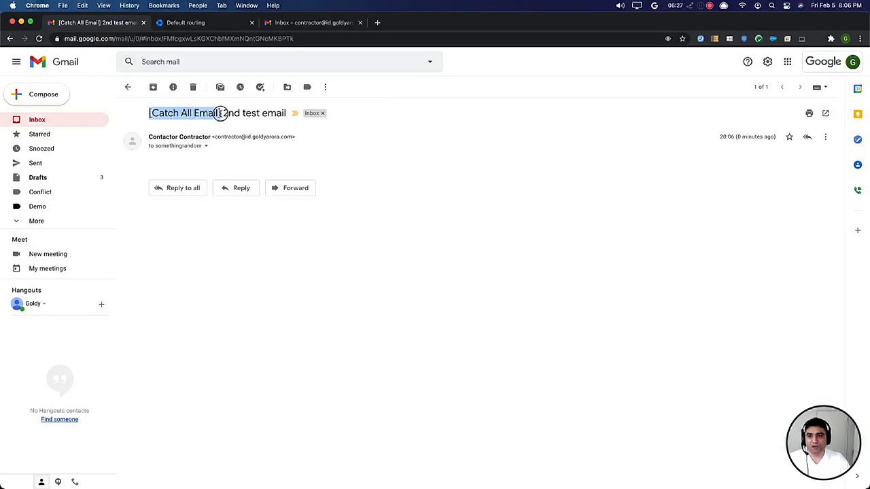
right_click(220, 113)
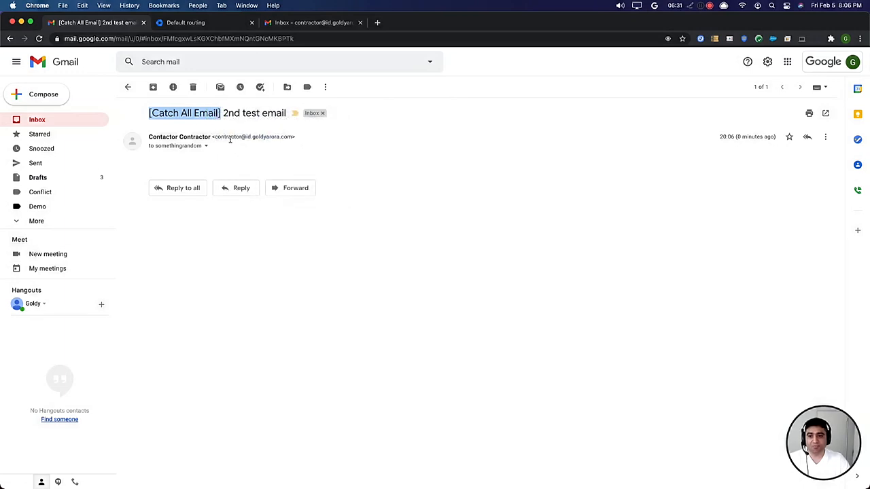
click(128, 87)
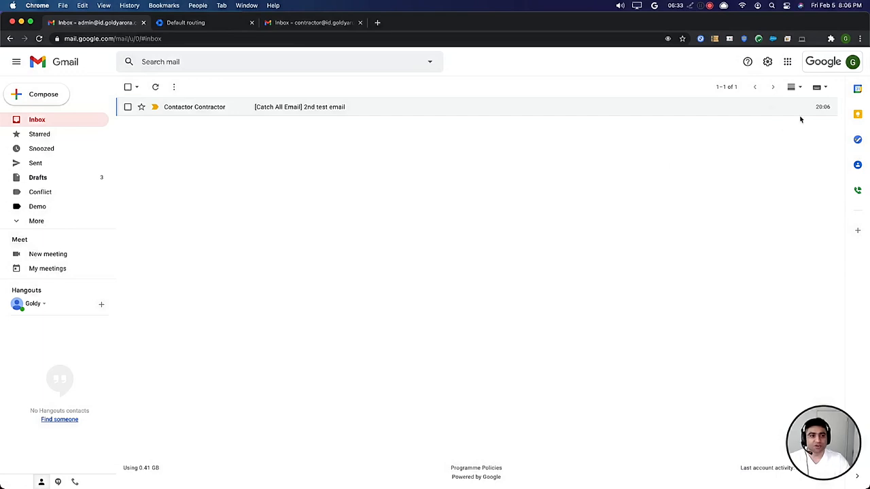
mouse_move(435, 64)
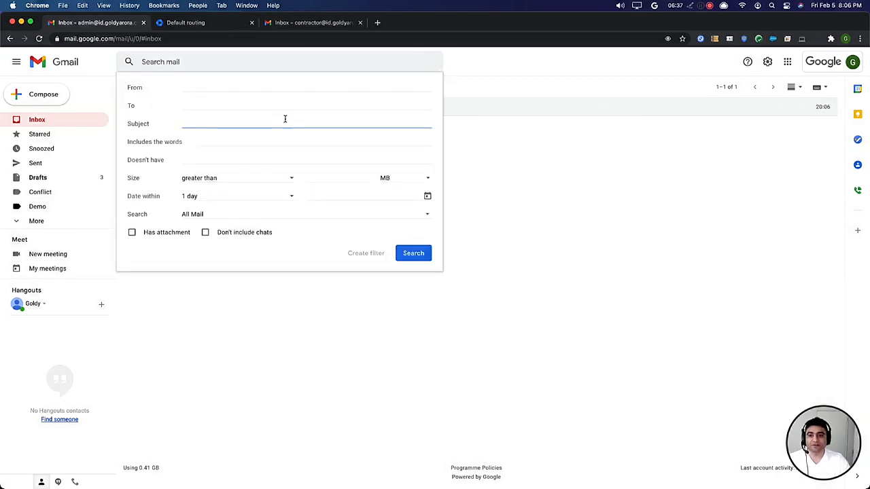
Step: Create a filter on subject [Catch All Email] that skips the Inbox
text([Catch All Email])
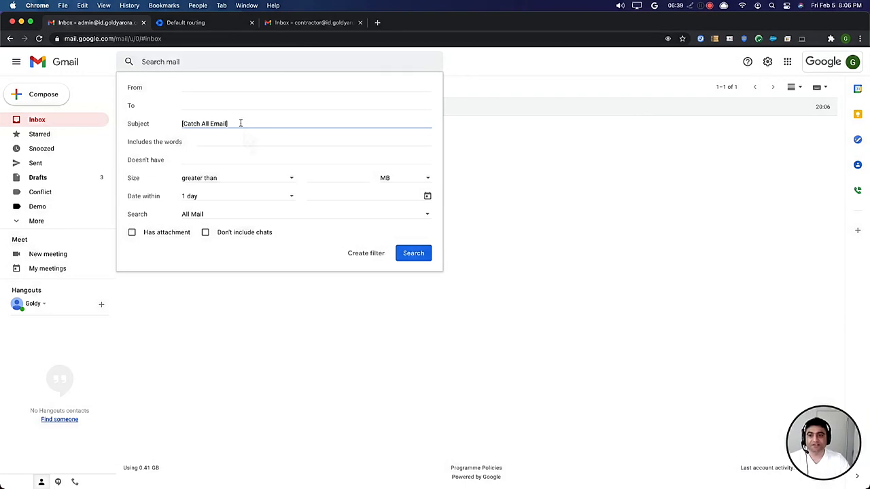
click(413, 253)
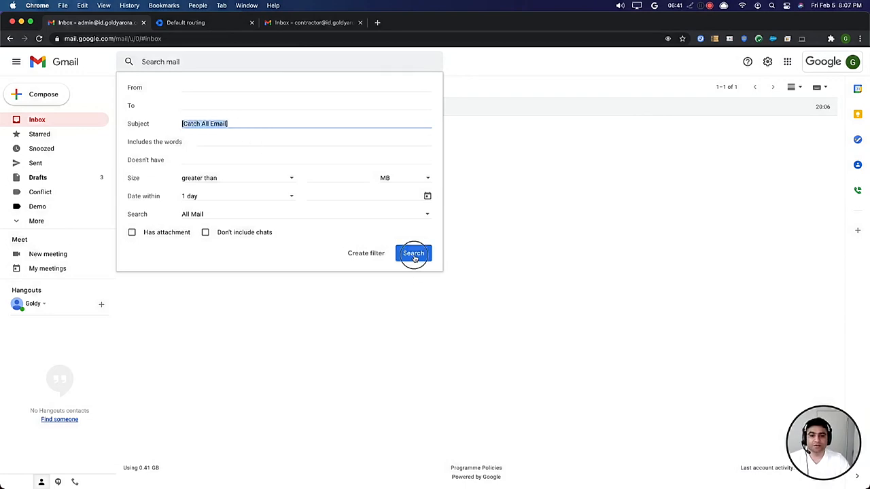
click(413, 253)
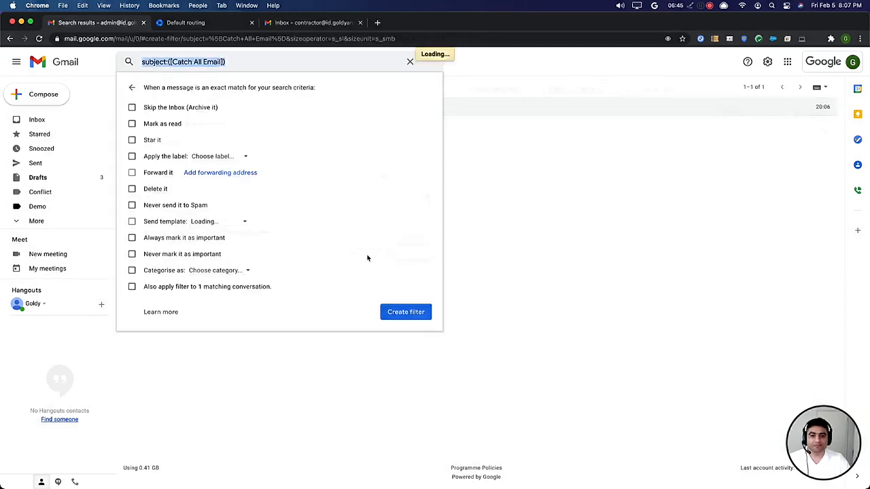
click(132, 108)
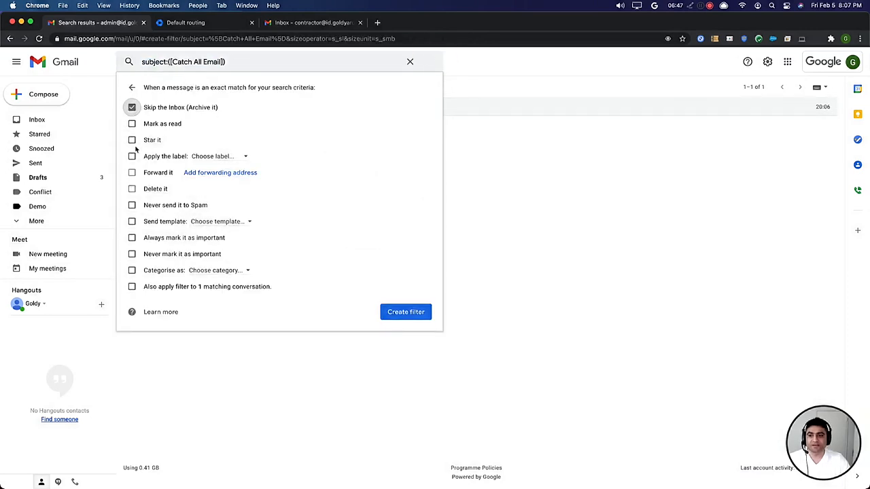
Step: Apply a new label 'Catch All Emails' to matching mail and save the filter
click(131, 156)
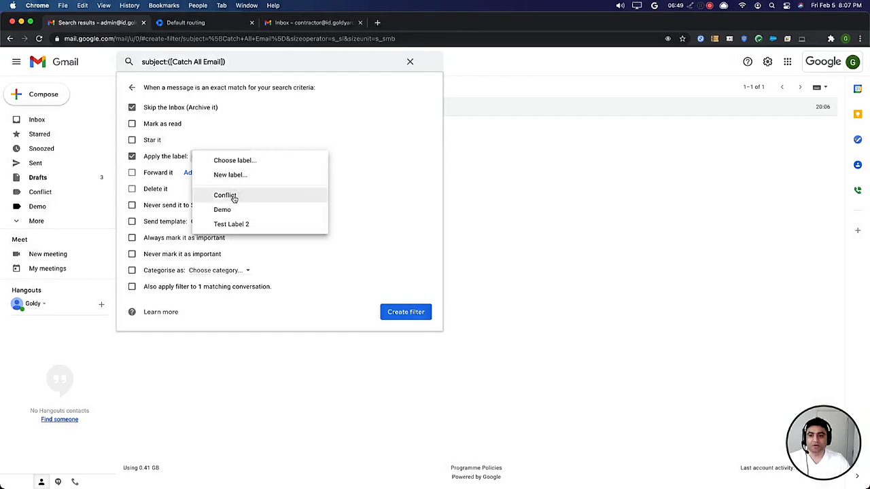
click(230, 174)
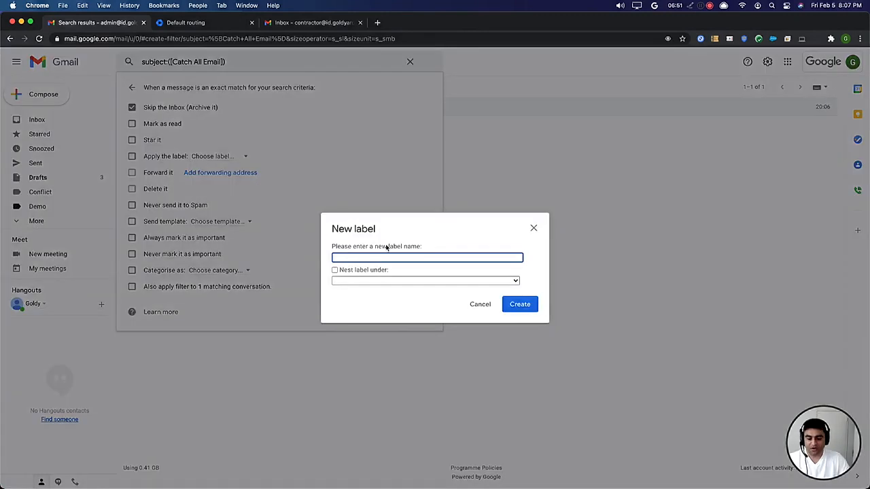
text(Catch All Emails)
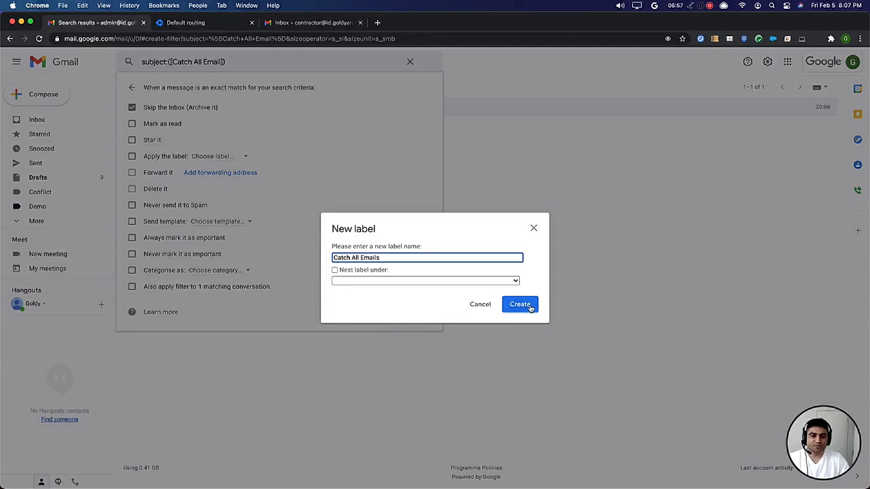
click(519, 305)
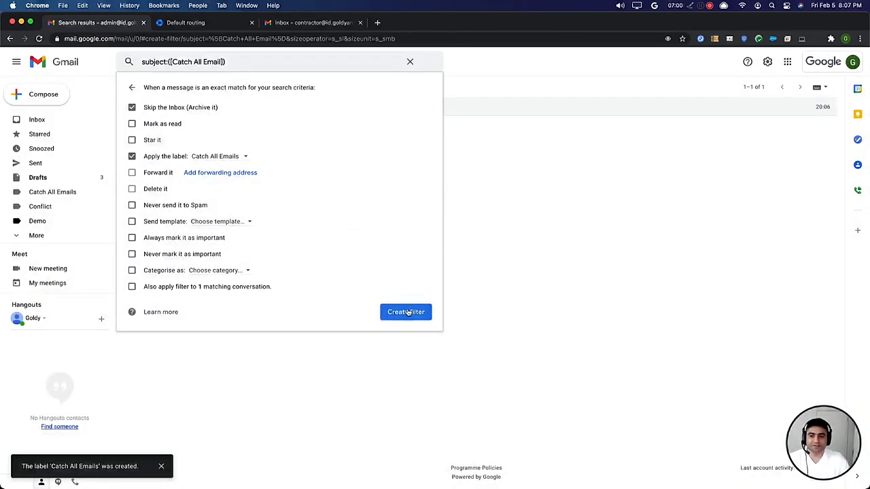
click(405, 311)
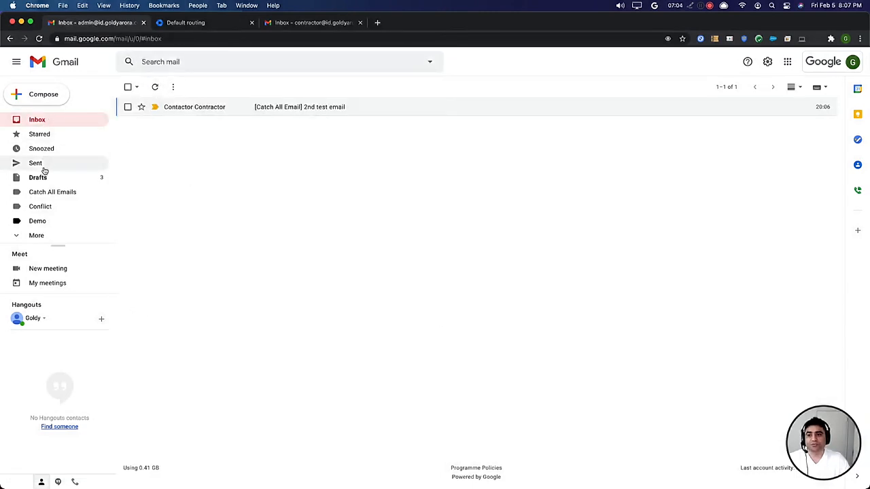
Step: Send a test email to anotherranid.goldyarora.com with subject '3rd teset' from the contractor account
click(52, 192)
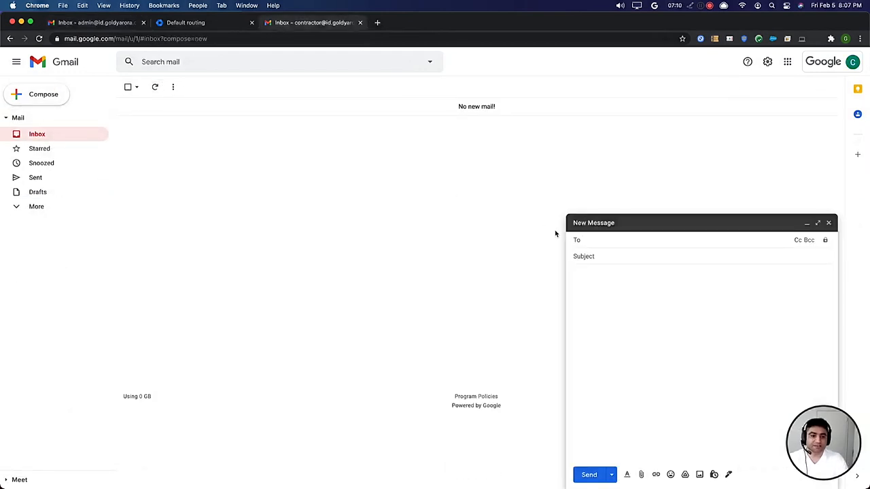
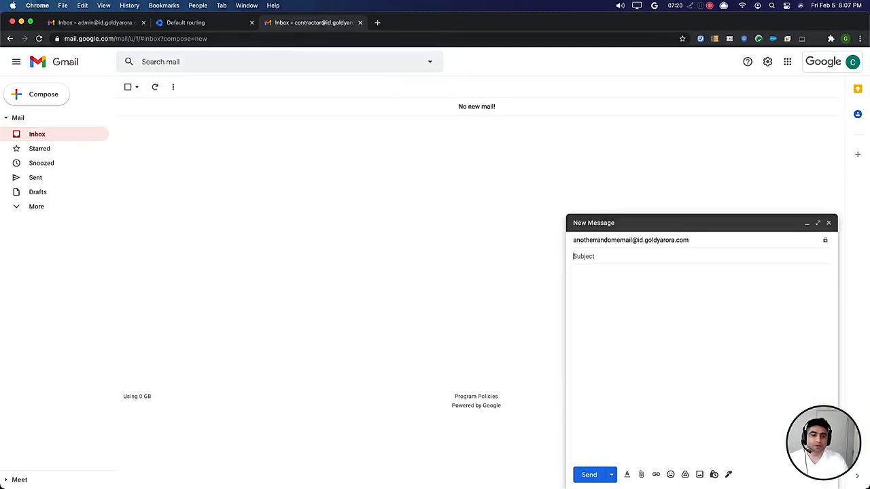
text(3rd teset)
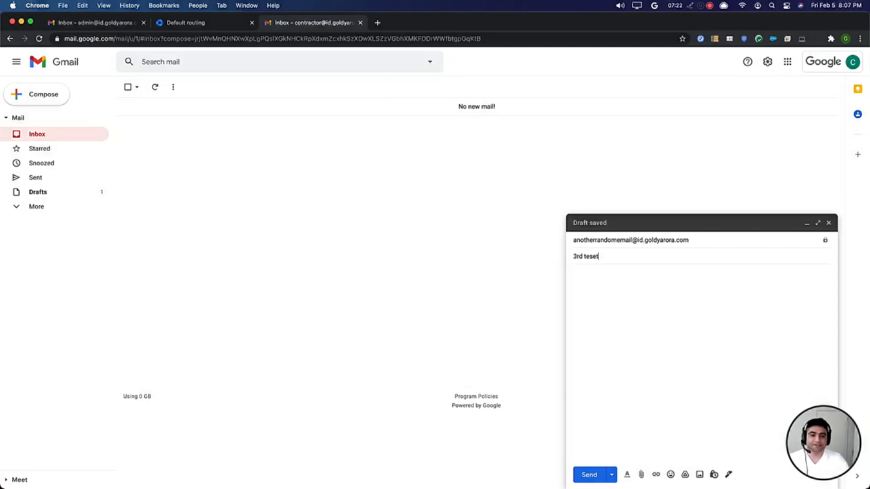
click(588, 475)
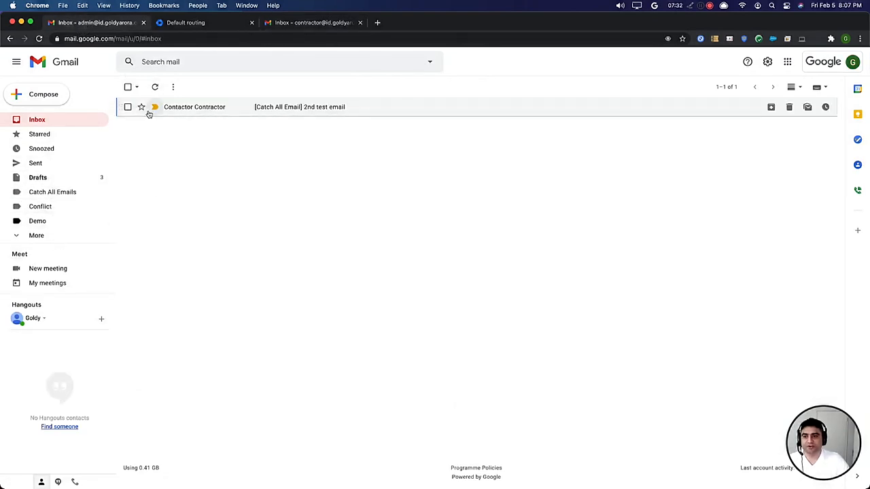
Step: Refresh the inbox and verify the 3rd test email sits under the Catch All Emails label, not Inbox
click(155, 87)
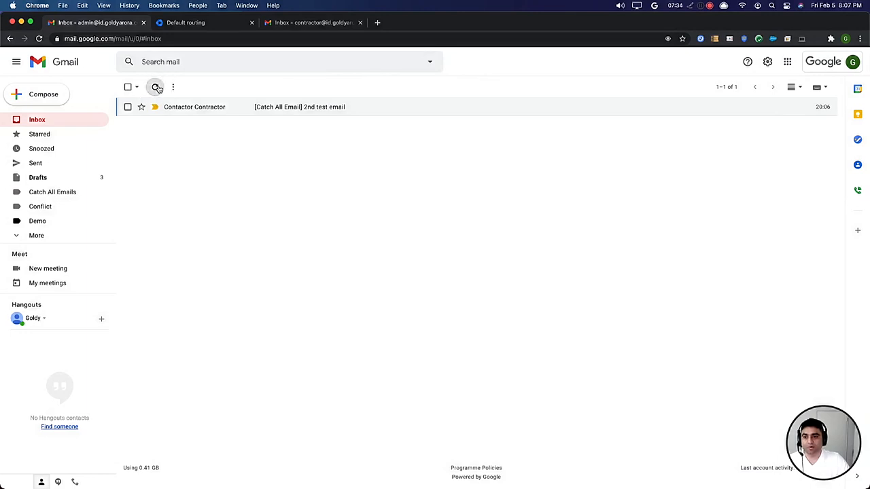
click(155, 87)
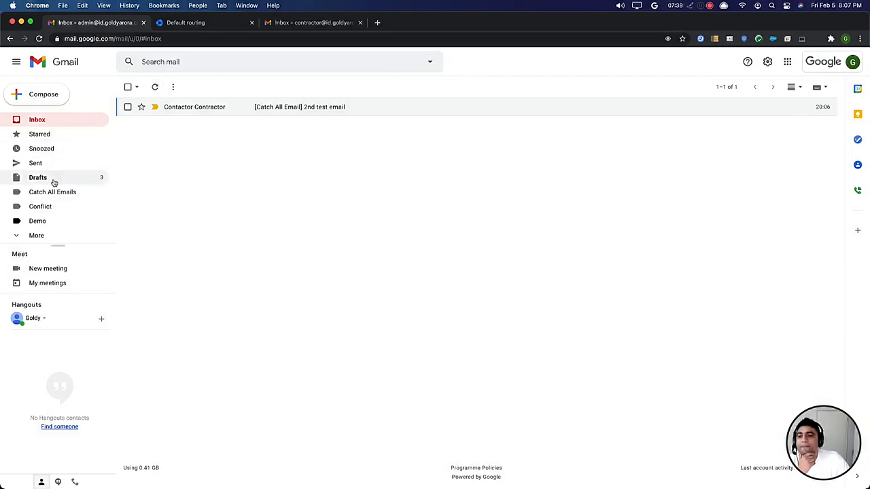
click(51, 192)
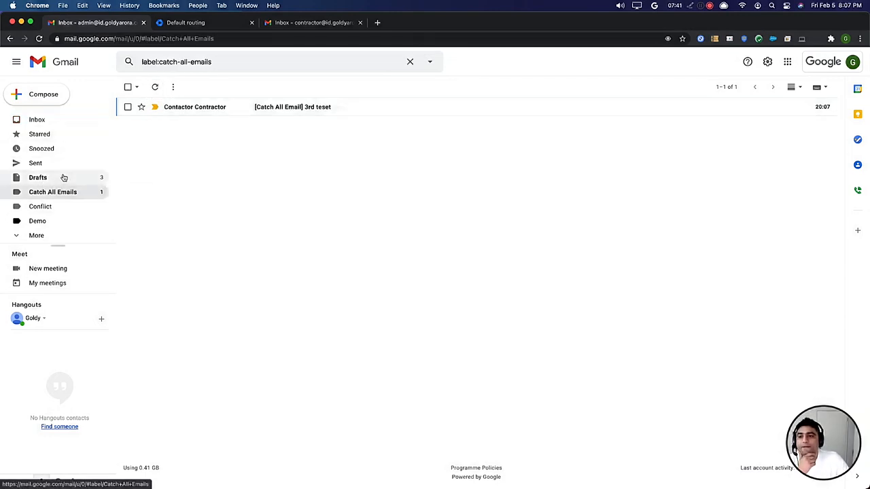
click(37, 120)
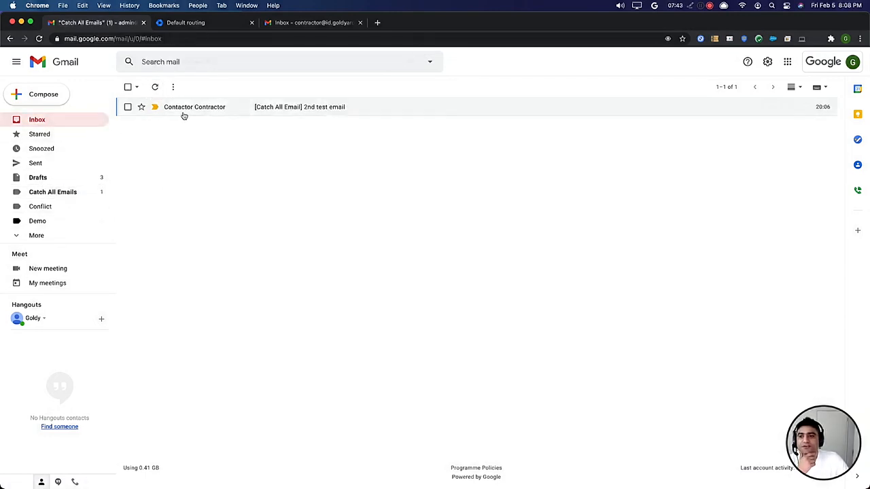
click(52, 191)
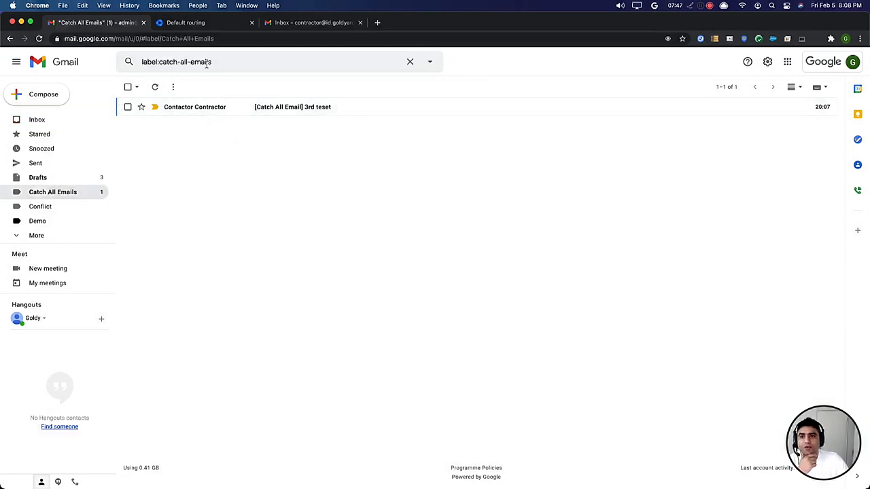
click(185, 22)
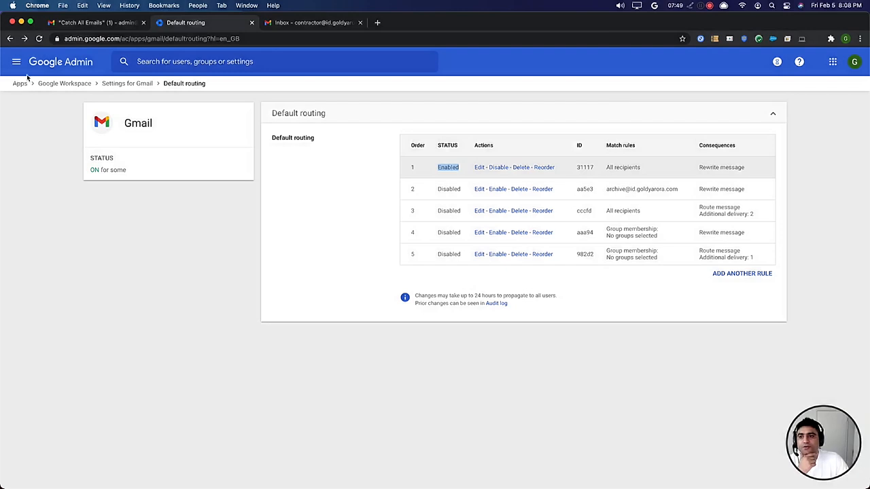
Step: Search today's email log and view the '3rd teset' entry showing two recipients, one delivered
click(16, 62)
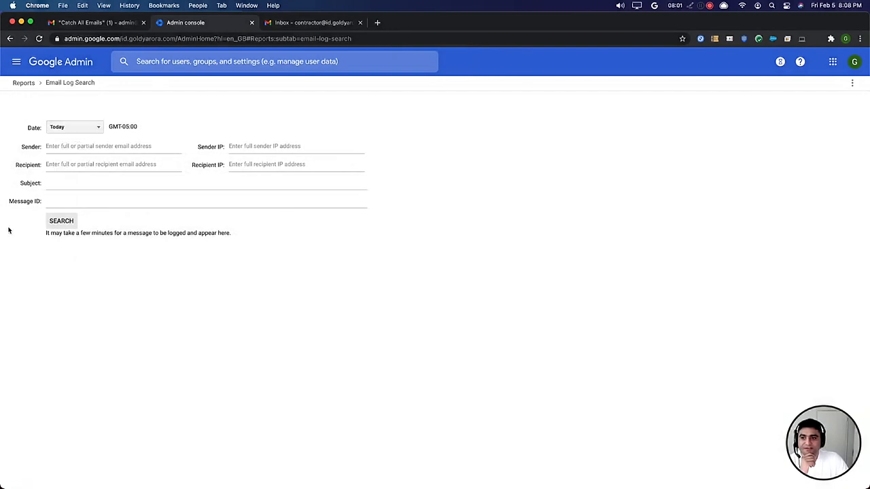
click(61, 221)
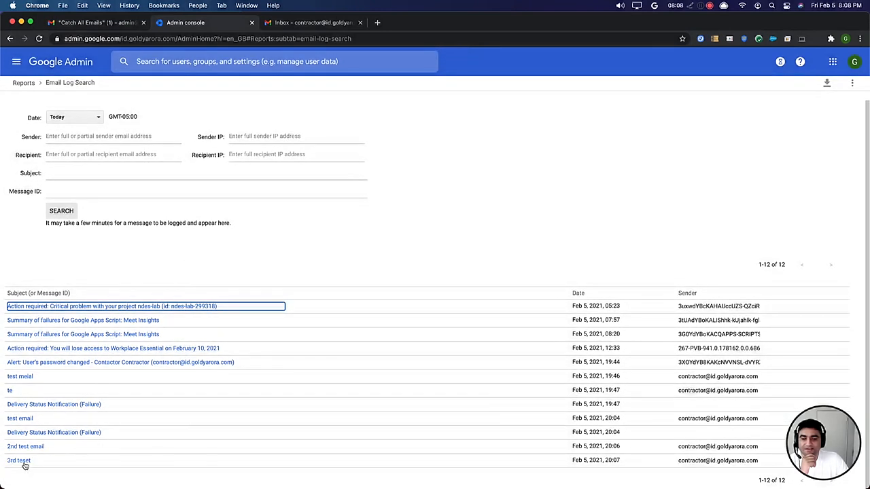
click(19, 459)
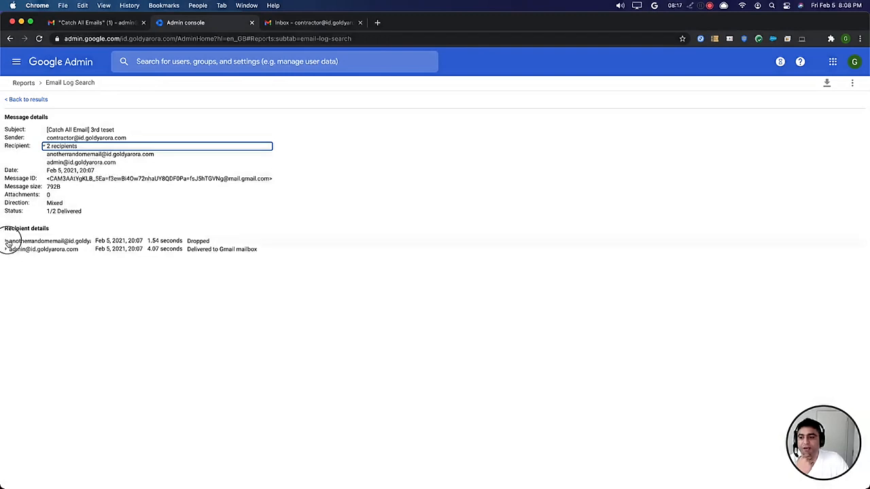
Step: Expand the dropped recipient's details showing the Default routing match, then go to that setting
click(5, 241)
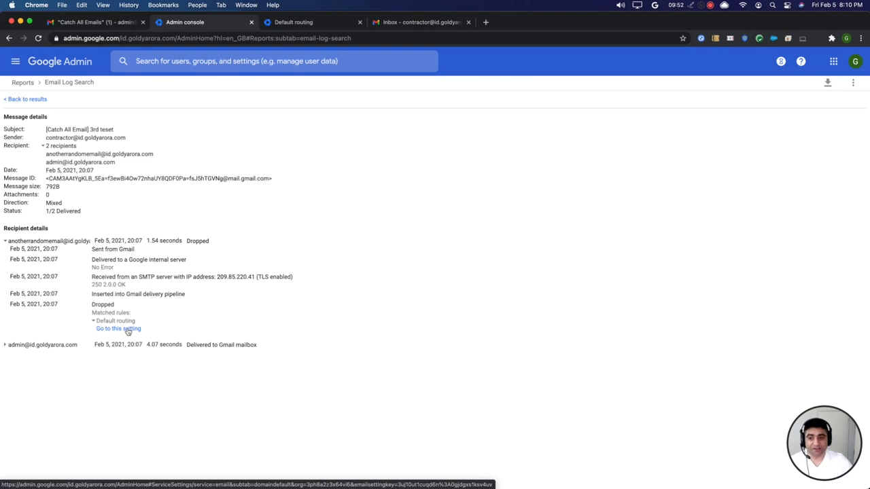
mouse_move(201, 321)
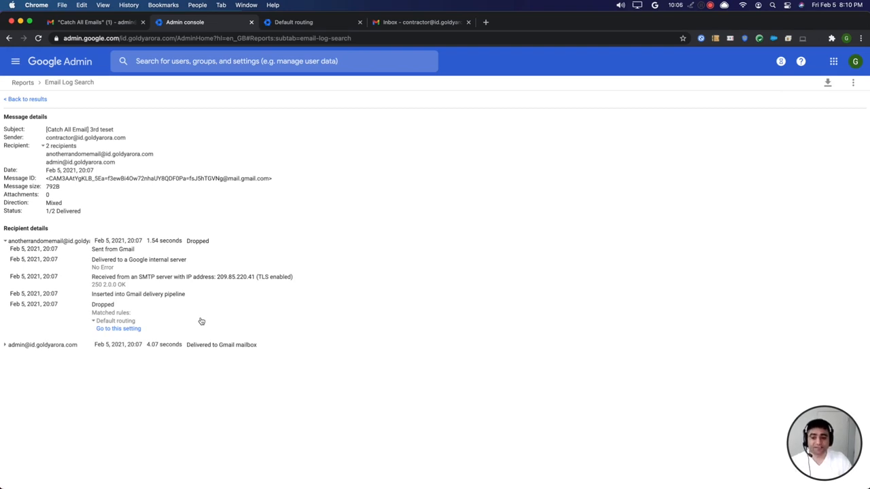
mouse_move(192, 292)
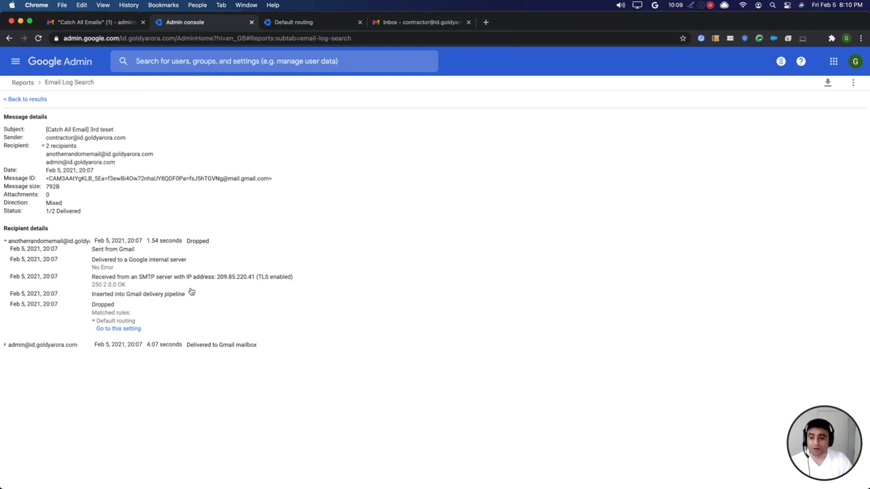
click(306, 22)
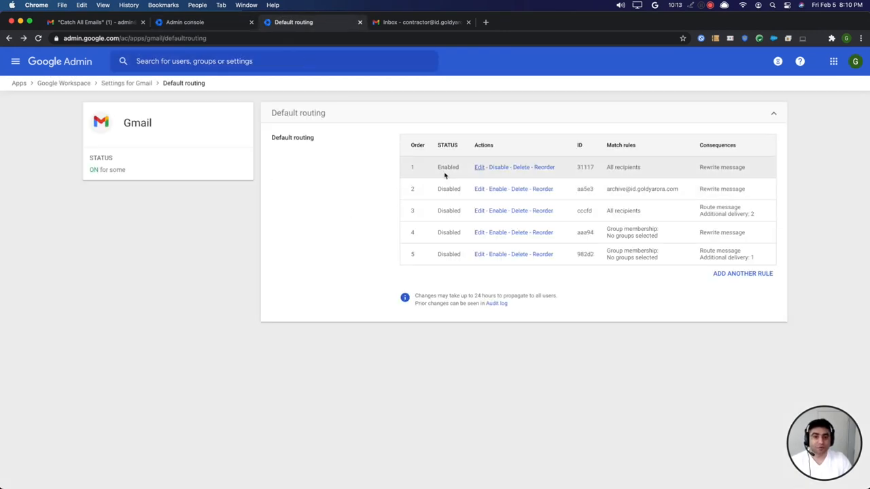
click(479, 166)
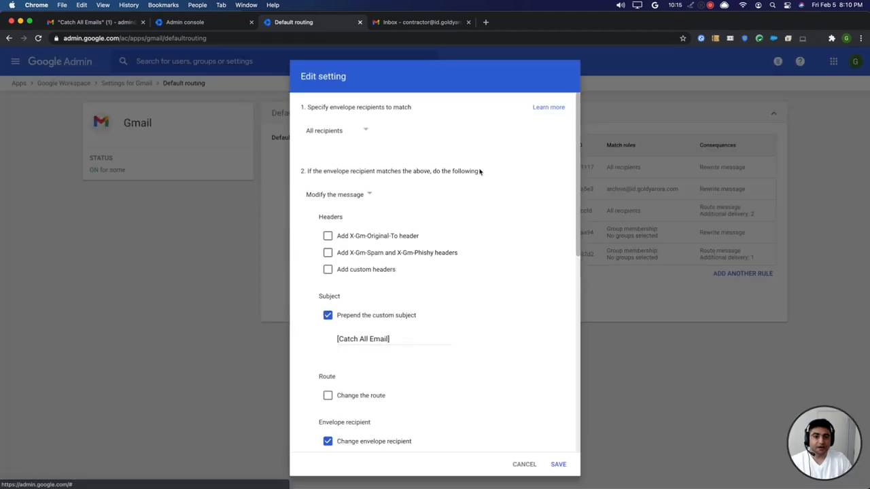
scroll(down, 3)
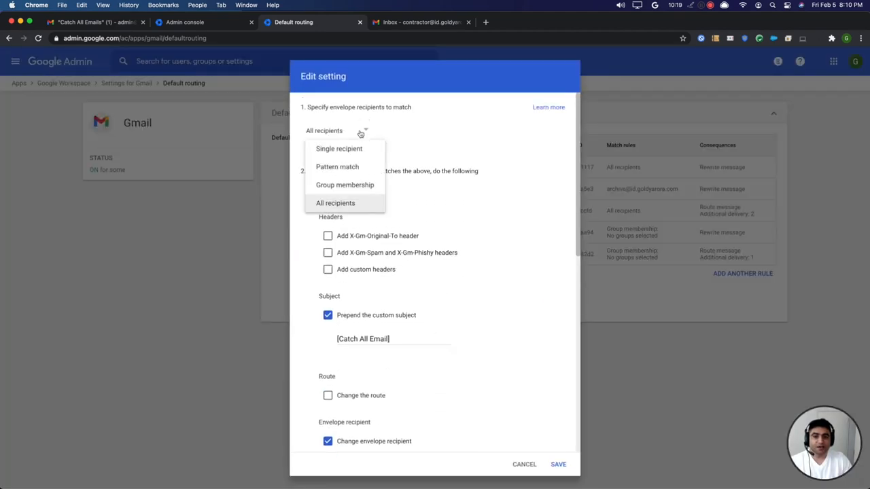
mouse_move(334, 161)
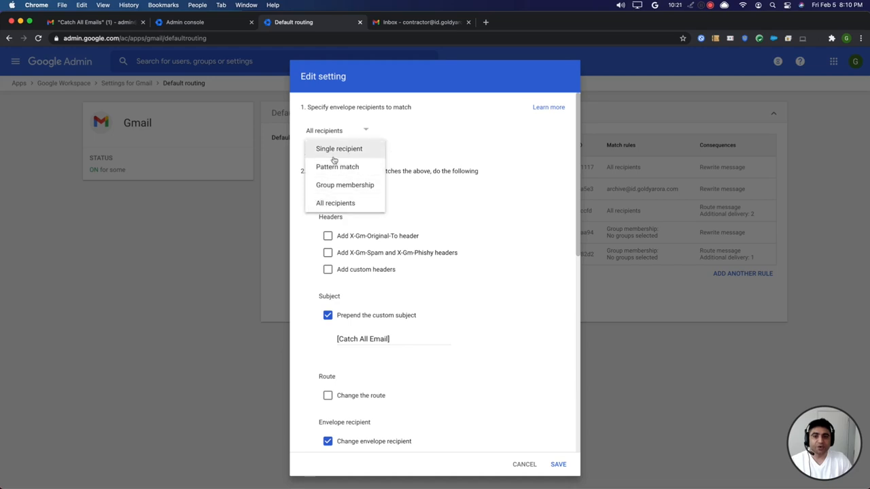
click(337, 166)
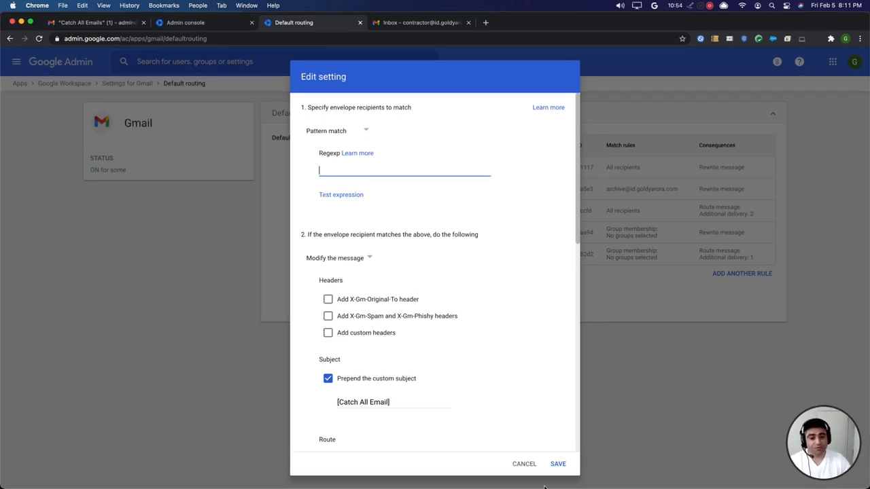
click(525, 464)
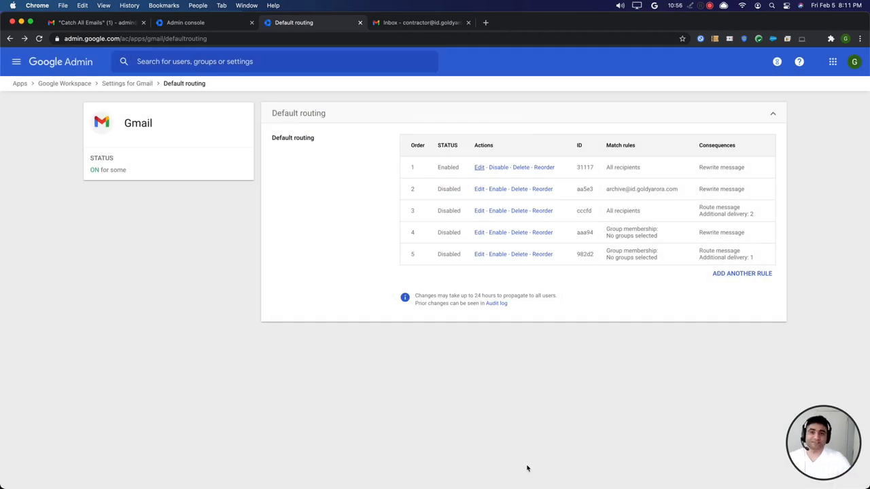